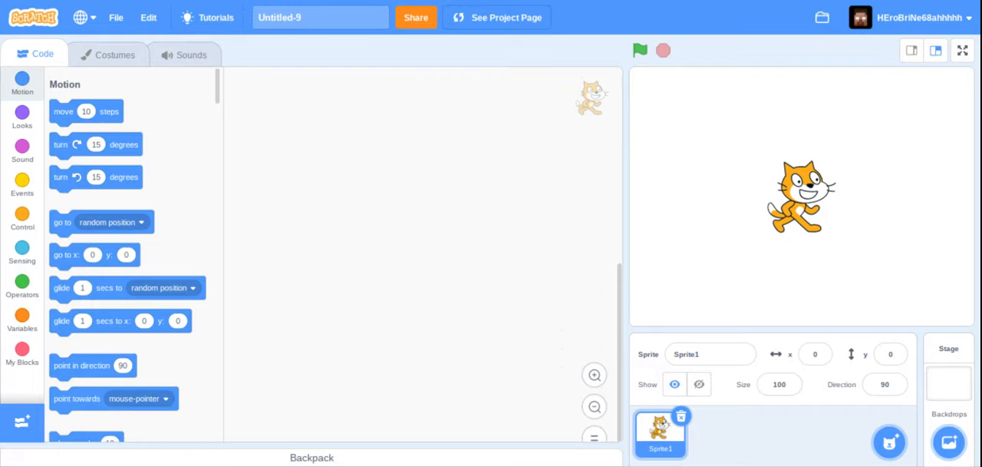
pyautogui.moveTo(906, 257)
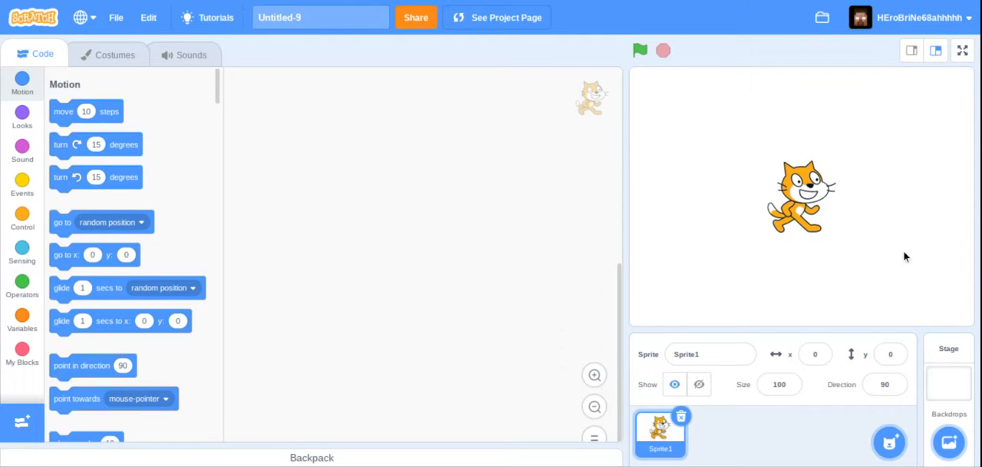
pyautogui.moveTo(858, 156)
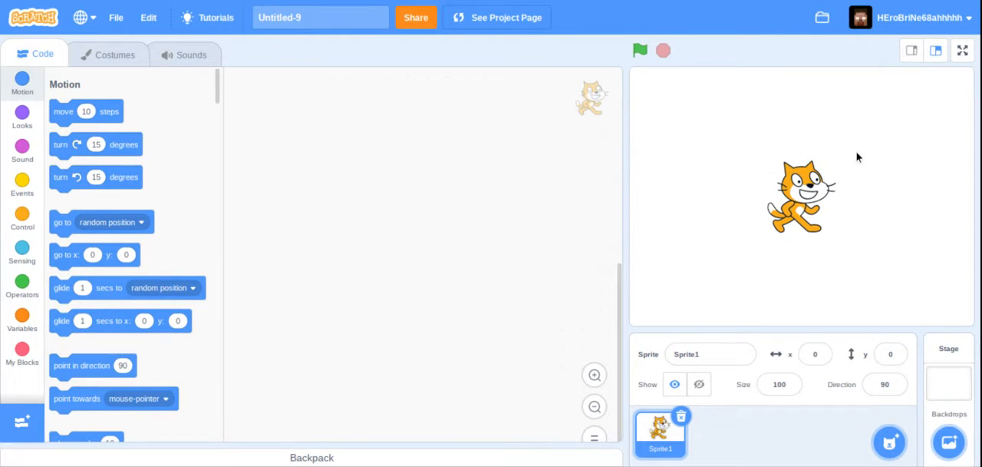
pyautogui.moveTo(807, 236)
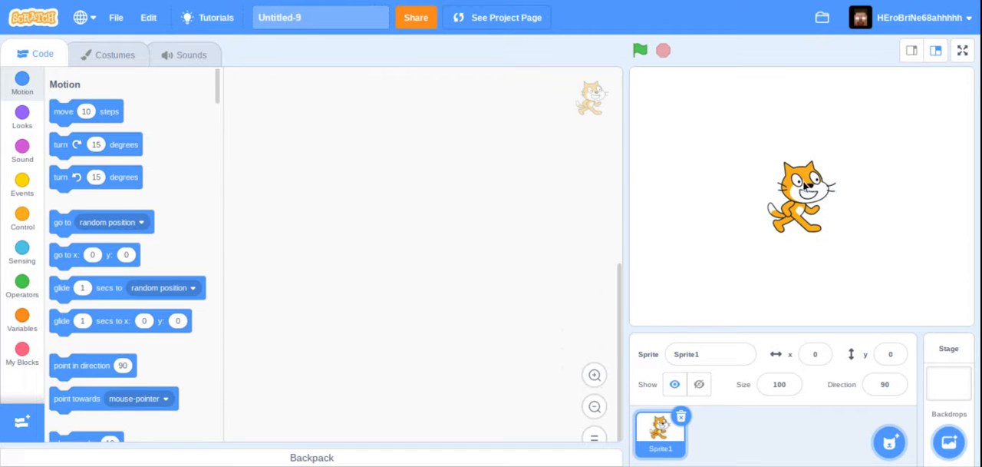
# Start the cat's script with a green-flag trigger wrapped around a forever loop
pyautogui.click(890, 353)
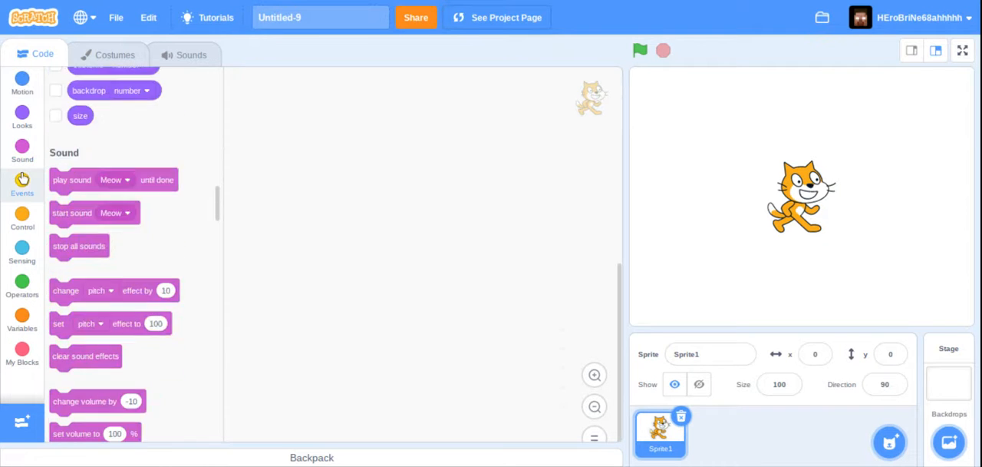
pyautogui.click(21, 183)
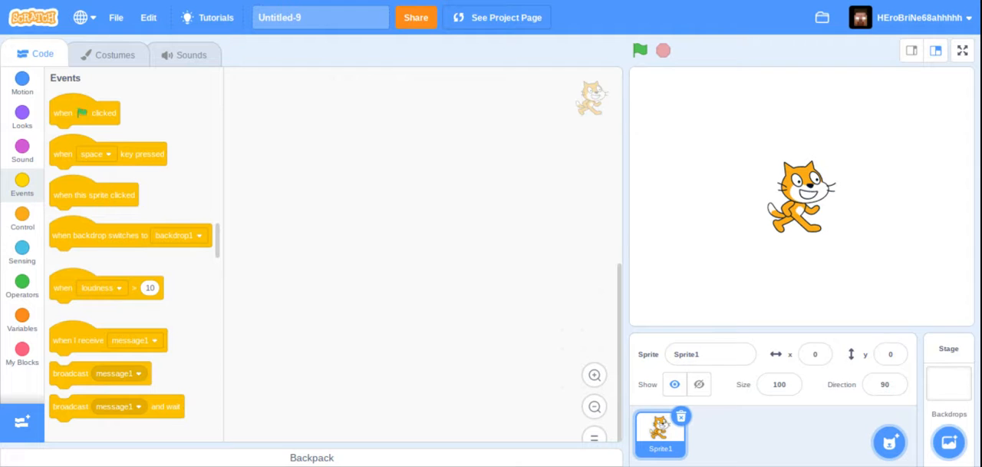
pyautogui.moveTo(84, 112); pyautogui.dragTo(243, 111)
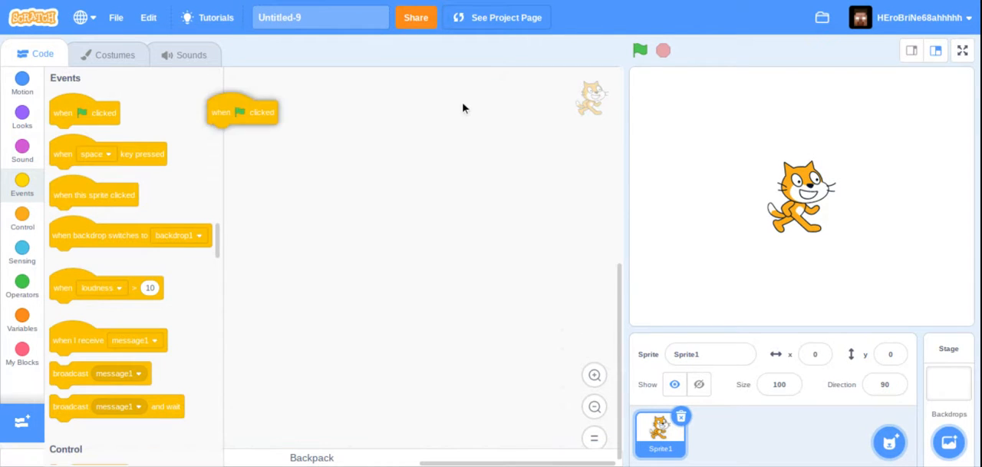
pyautogui.moveTo(242, 111); pyautogui.dragTo(407, 148)
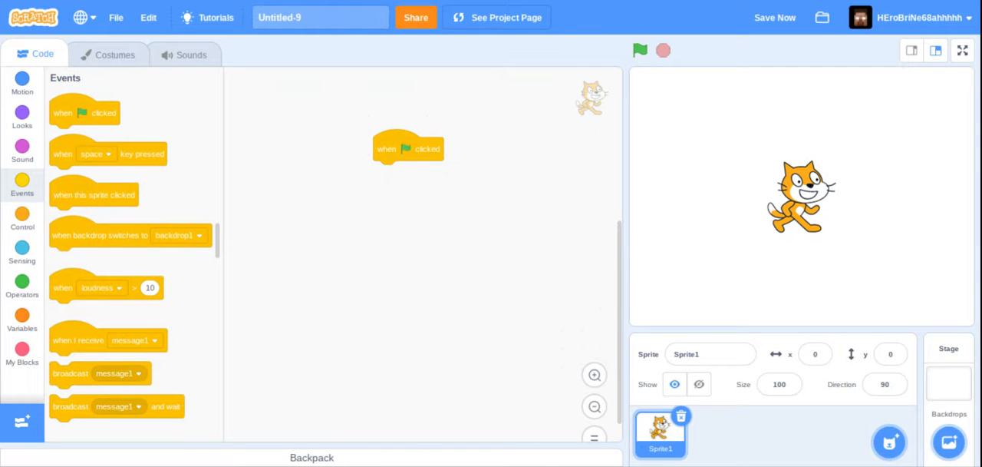
pyautogui.moveTo(22, 217)
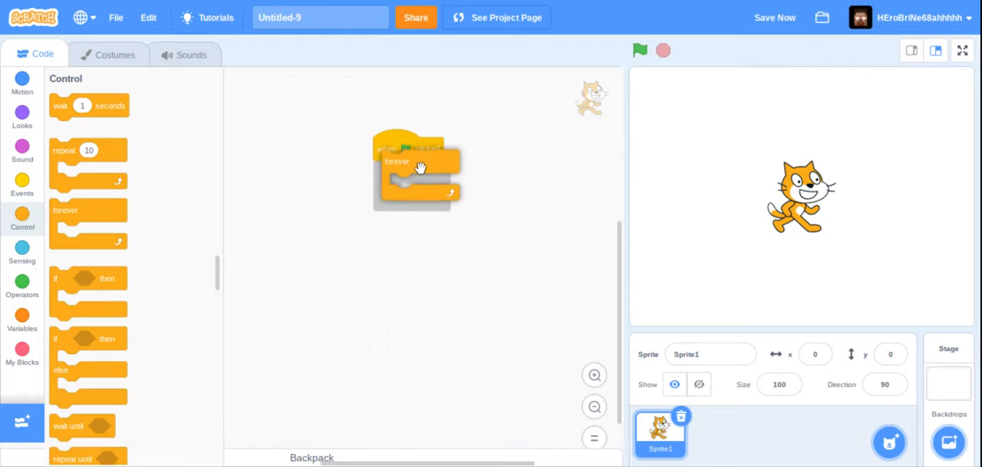
pyautogui.moveTo(418, 167); pyautogui.dragTo(399, 154)
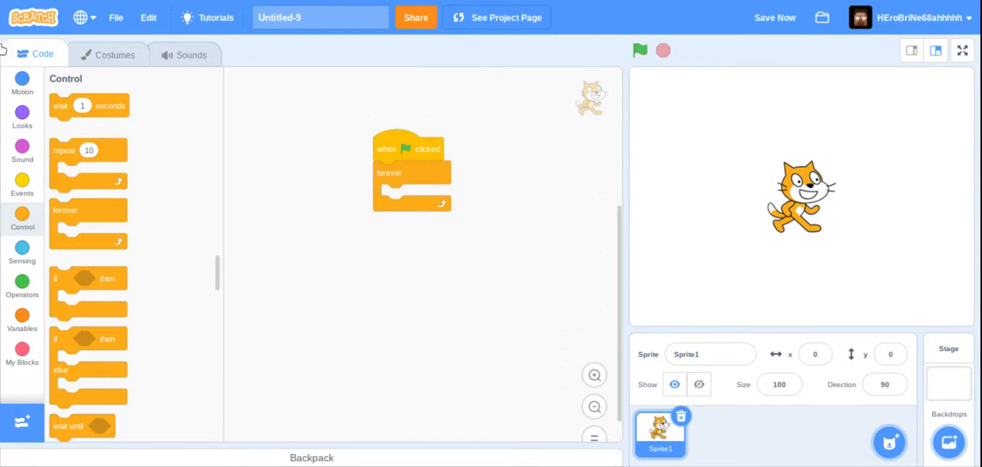
# Inside the loop, make the cat point towards the mouse-pointer and move 4 steps
pyautogui.click(22, 83)
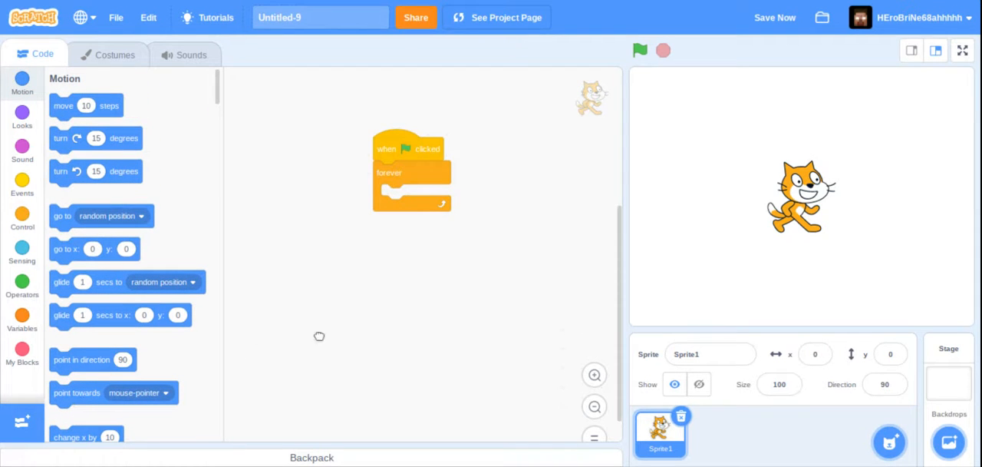
pyautogui.moveTo(77, 392); pyautogui.dragTo(408, 195)
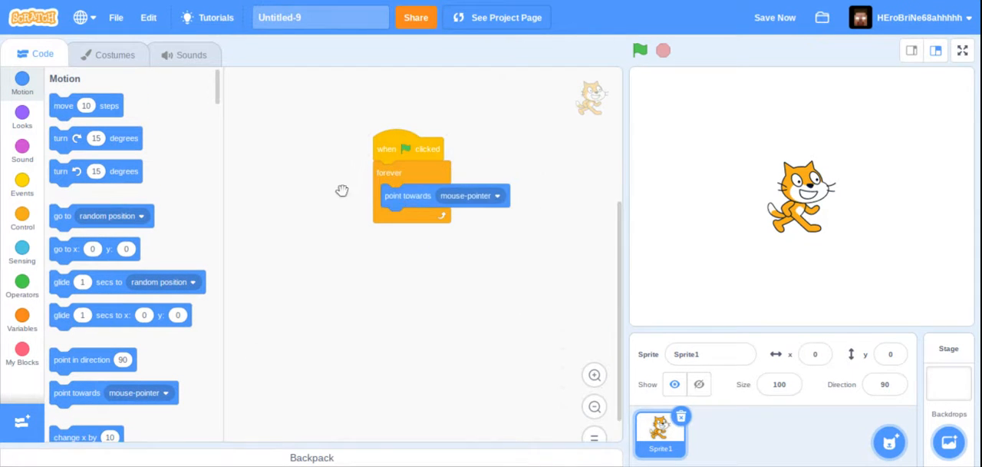
pyautogui.moveTo(86, 104); pyautogui.dragTo(461, 246)
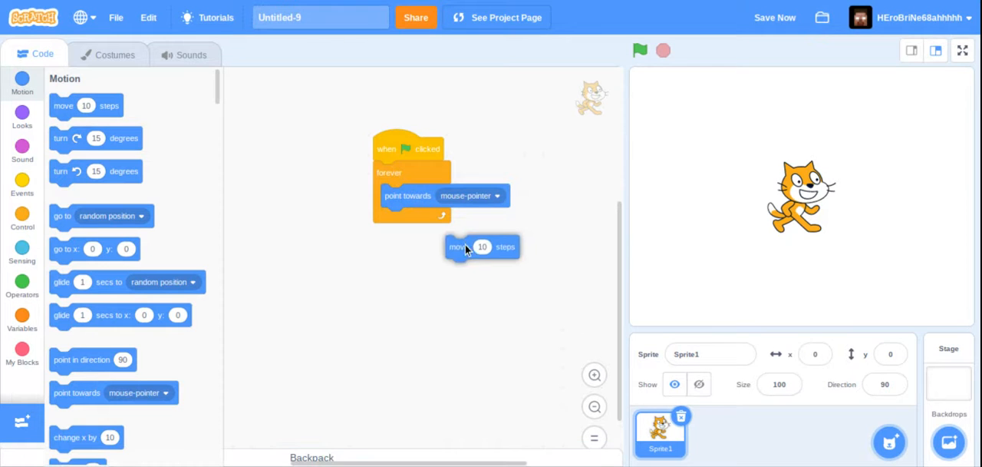
pyautogui.moveTo(482, 245); pyautogui.dragTo(394, 218)
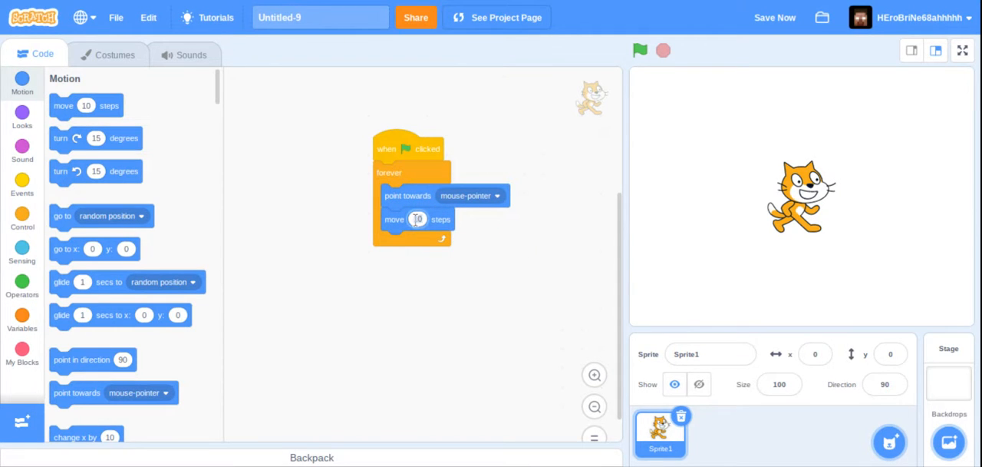
pyautogui.write('4')
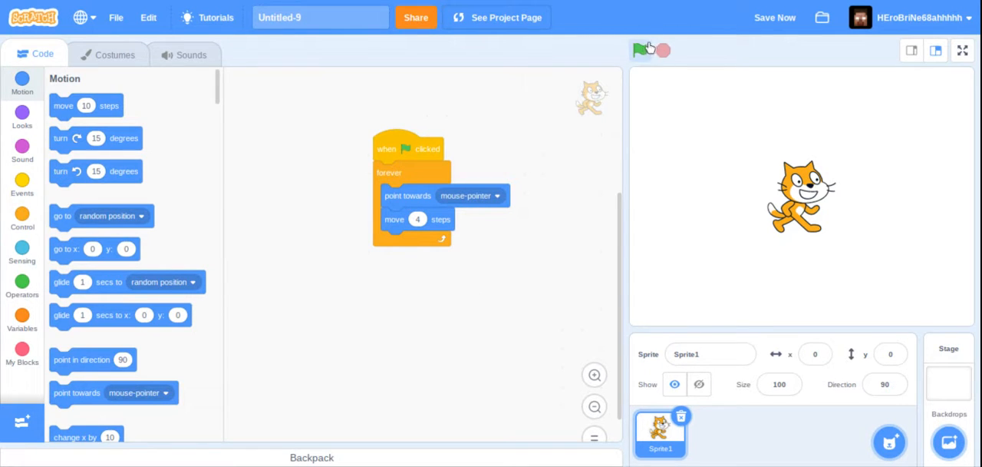
# Run the game so the cat chases the mouse around the stage, then stop it
pyautogui.click(640, 49)
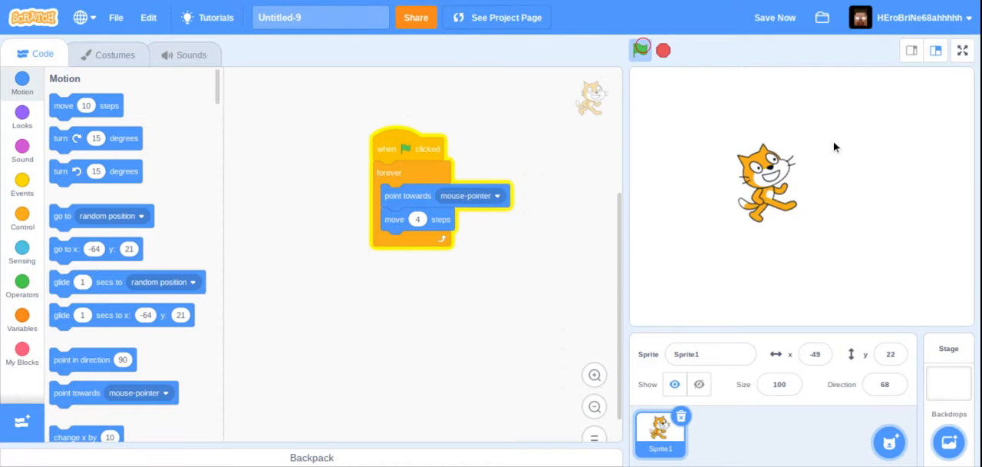
pyautogui.click(642, 49)
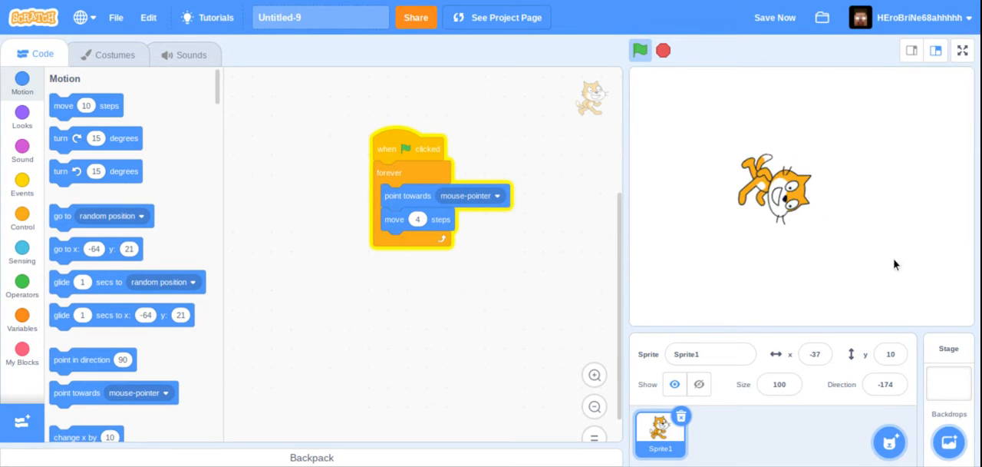
pyautogui.click(639, 49)
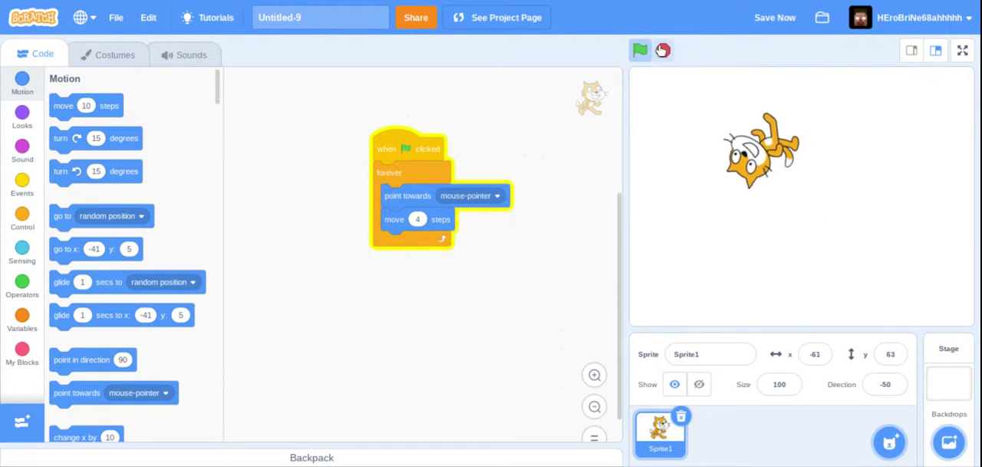
pyautogui.click(640, 49)
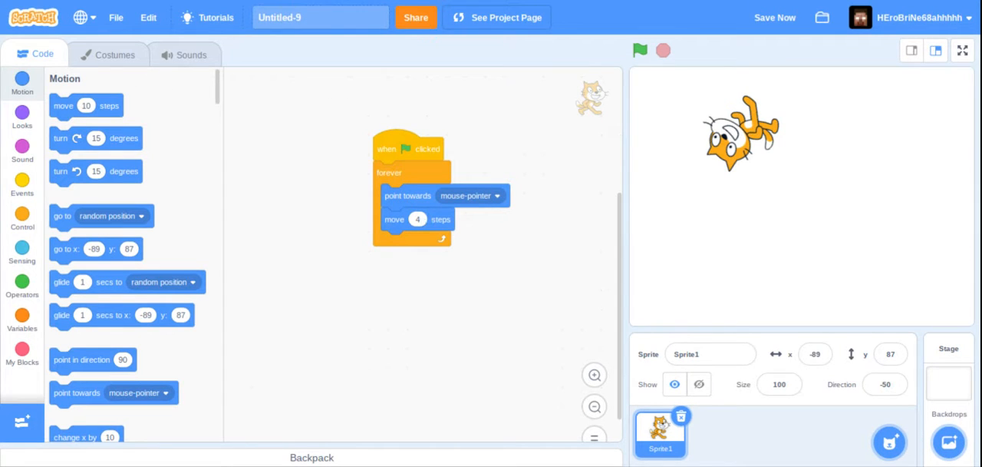
pyautogui.moveTo(322, 239)
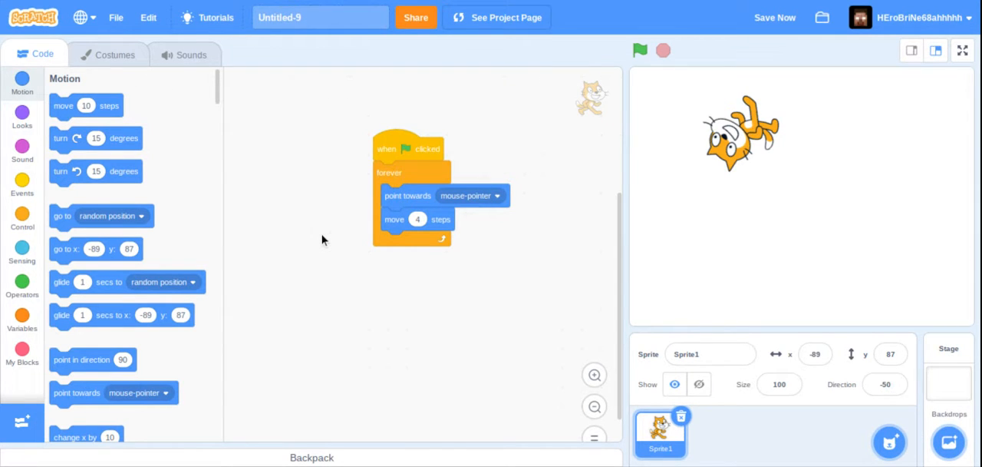
pyautogui.click(893, 442)
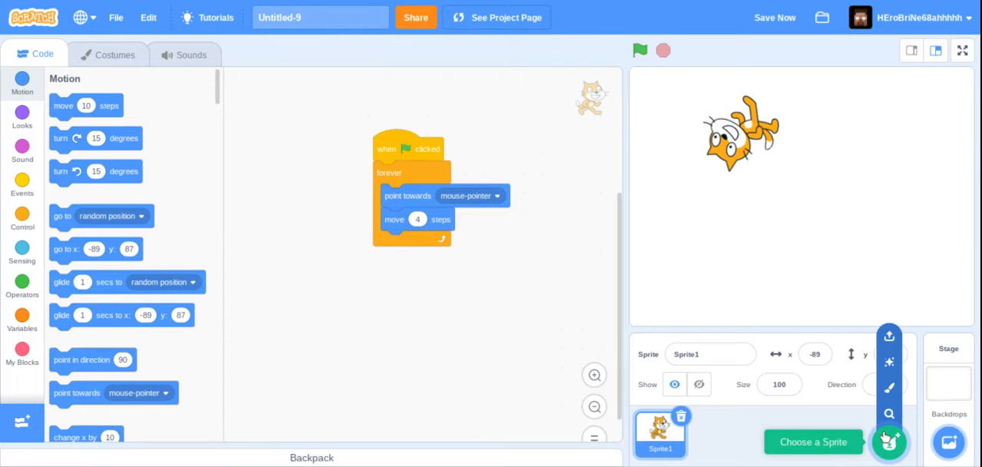
pyautogui.moveTo(893, 442)
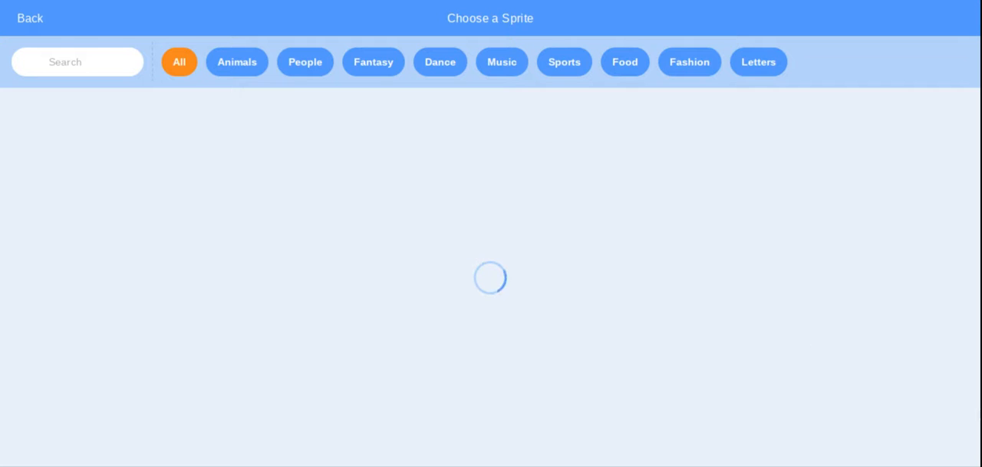
pyautogui.moveTo(623, 51)
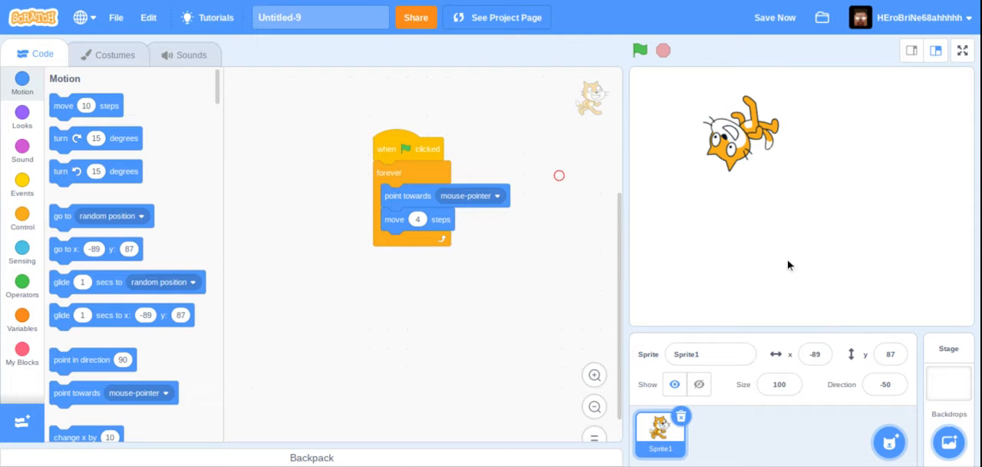
pyautogui.moveTo(764, 211)
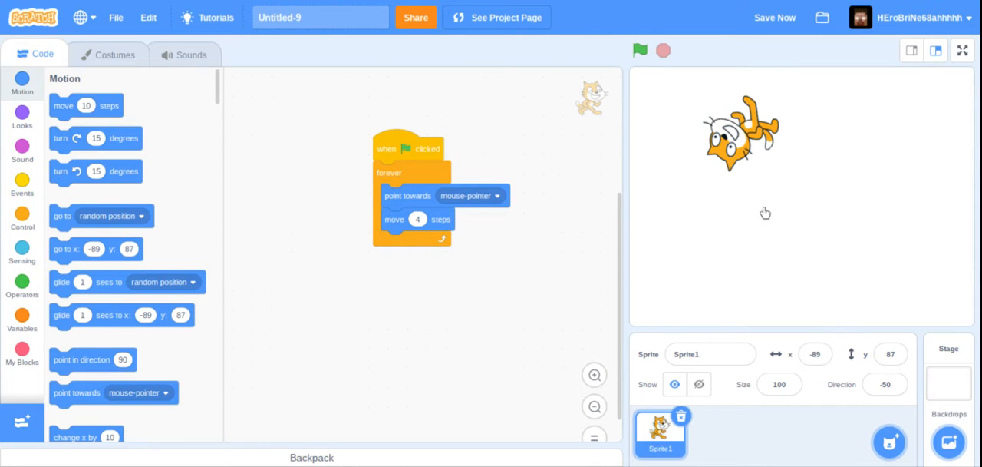
# Bring up the Events blocks for the empty Apple sprite script
pyautogui.click(775, 17)
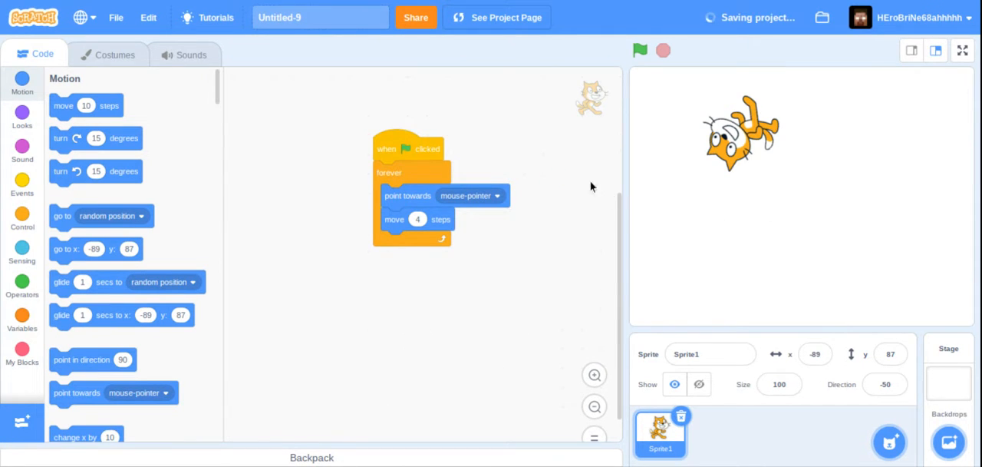
pyautogui.moveTo(504, 150)
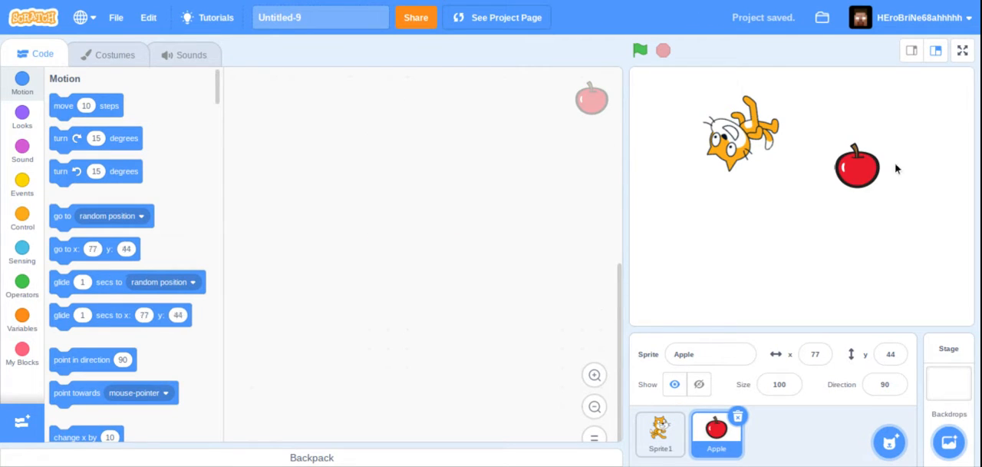
pyautogui.moveTo(854, 116)
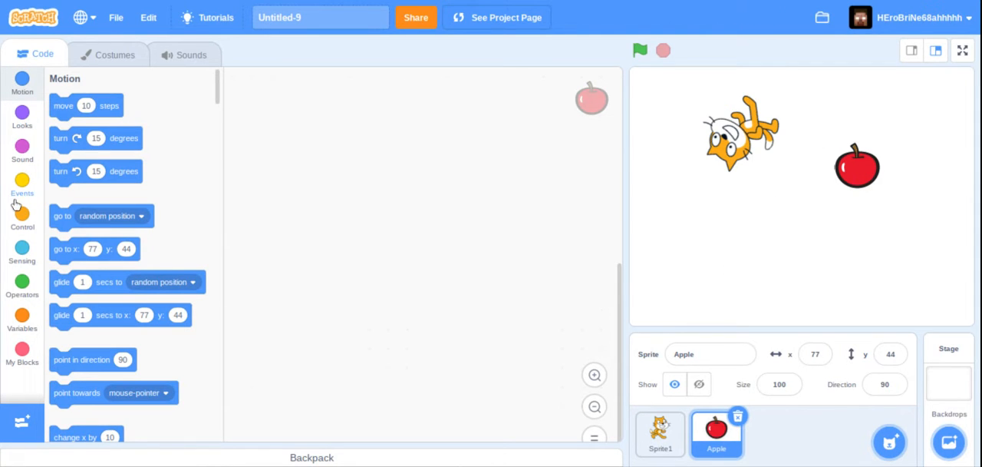
pyautogui.moveTo(4, 268)
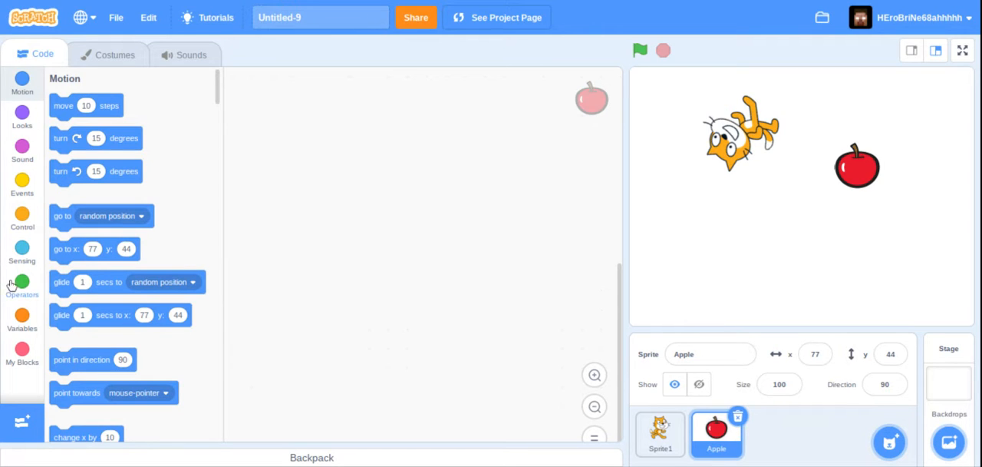
pyautogui.moveTo(23, 193)
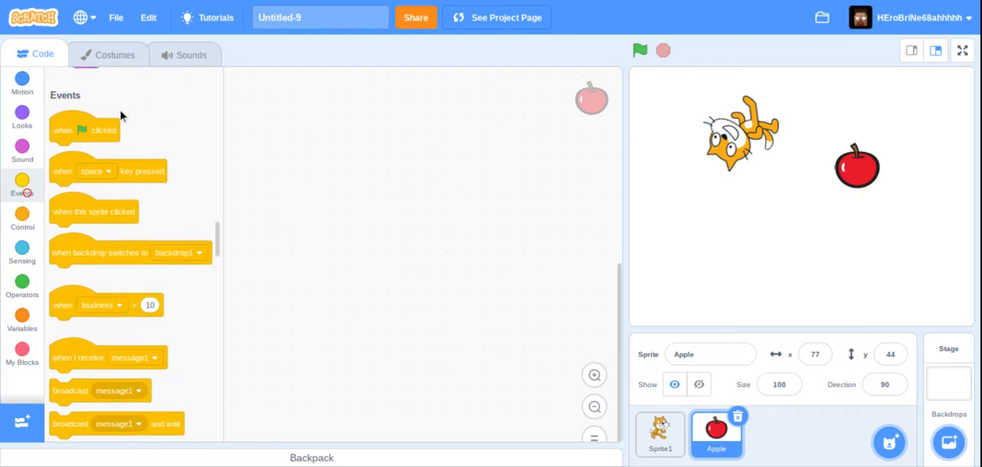
# Start the Apple script with a green-flag trigger followed by a show block
pyautogui.moveTo(84, 129); pyautogui.dragTo(347, 126)
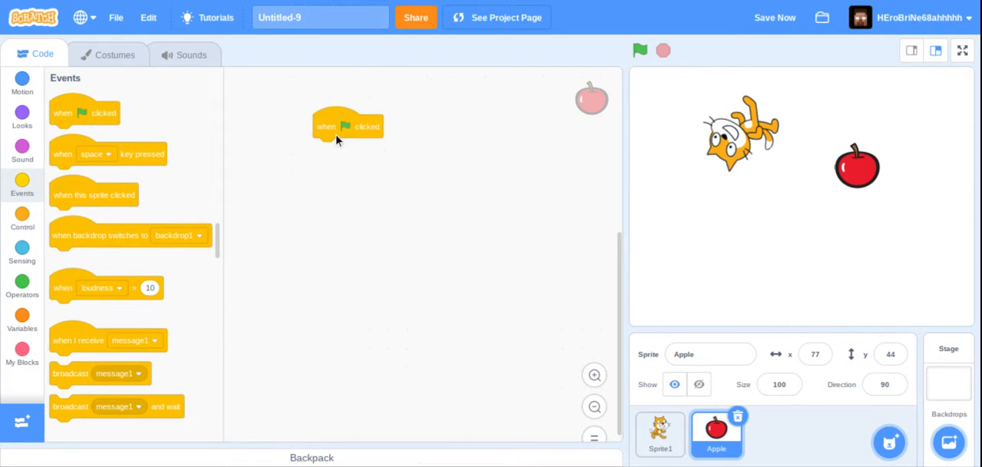
pyautogui.click(23, 115)
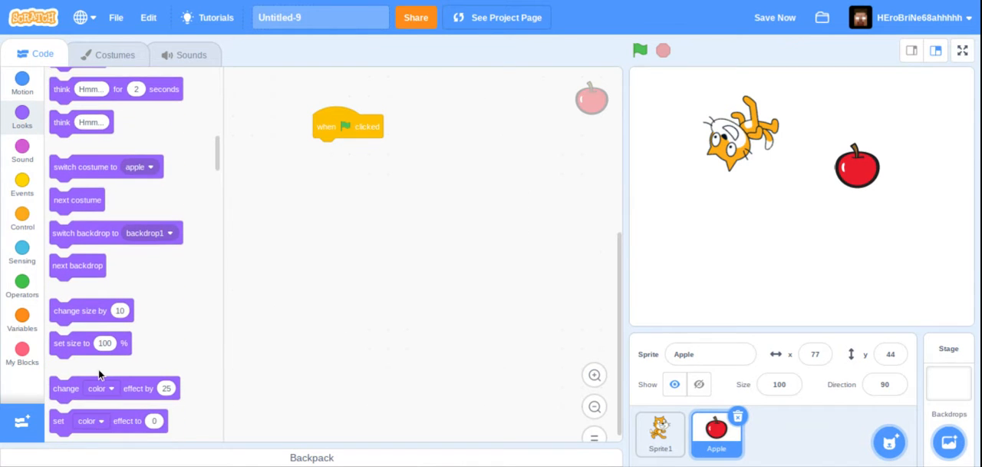
pyautogui.scroll(-3)
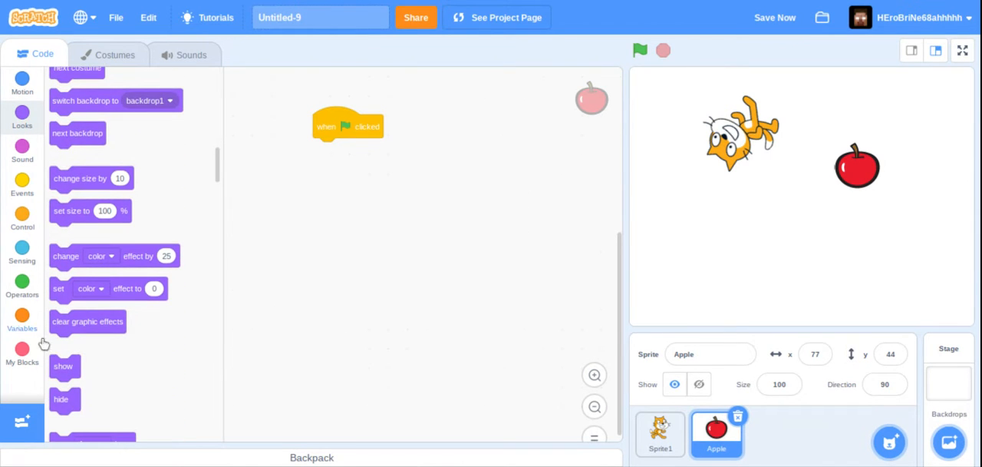
pyautogui.moveTo(64, 365); pyautogui.dragTo(327, 149)
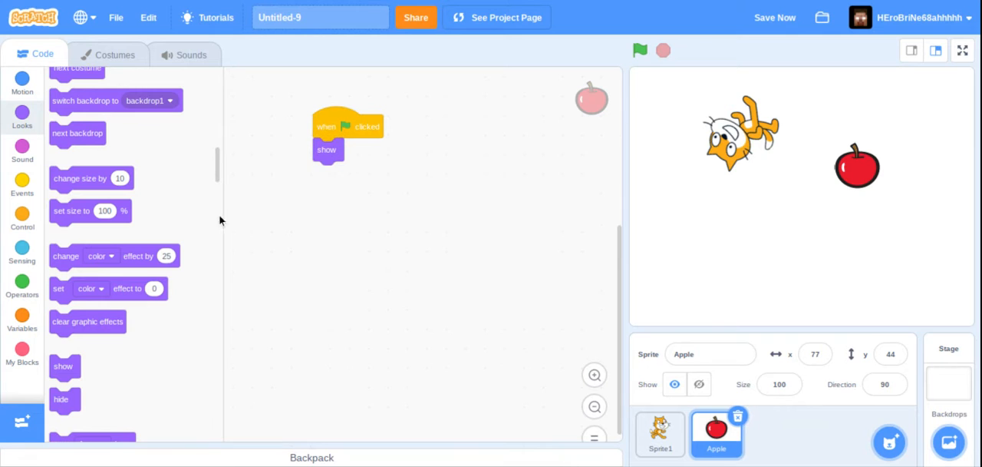
pyautogui.moveTo(34, 146)
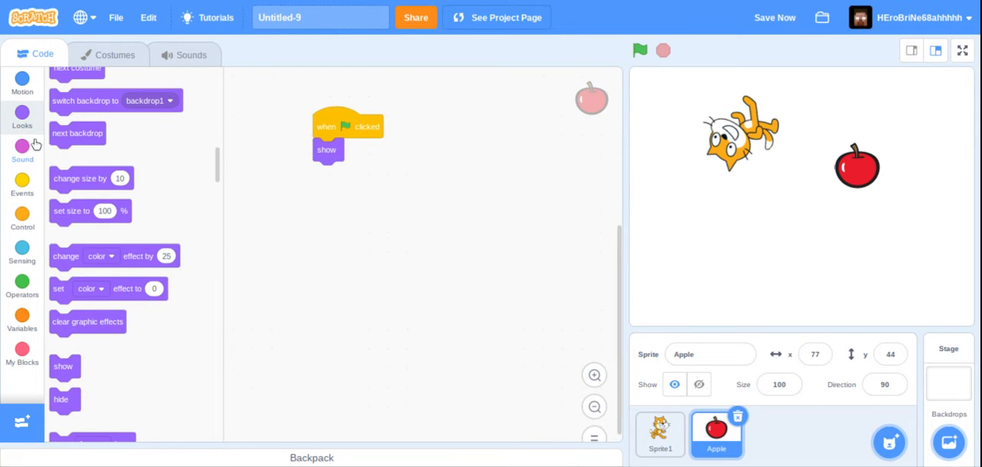
# Add a forever loop under show with an if-then check inside it
pyautogui.click(21, 145)
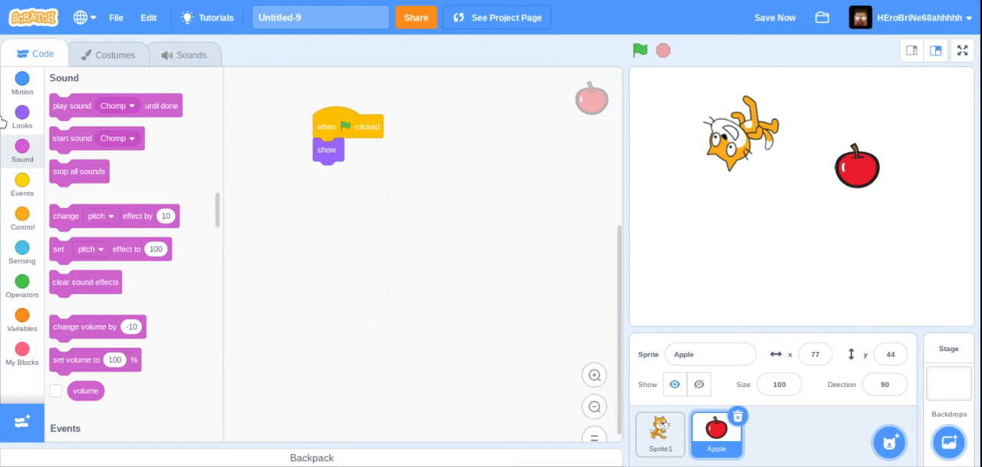
pyautogui.click(22, 218)
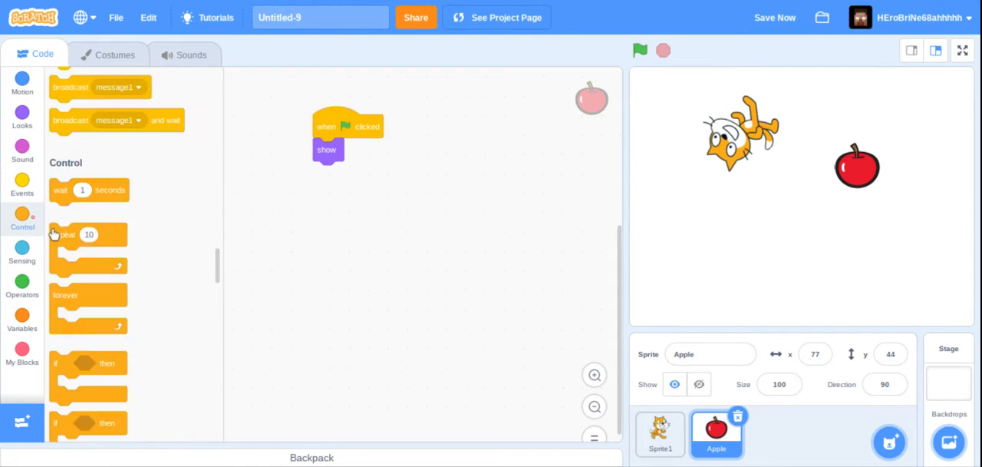
pyautogui.moveTo(64, 307); pyautogui.dragTo(350, 184)
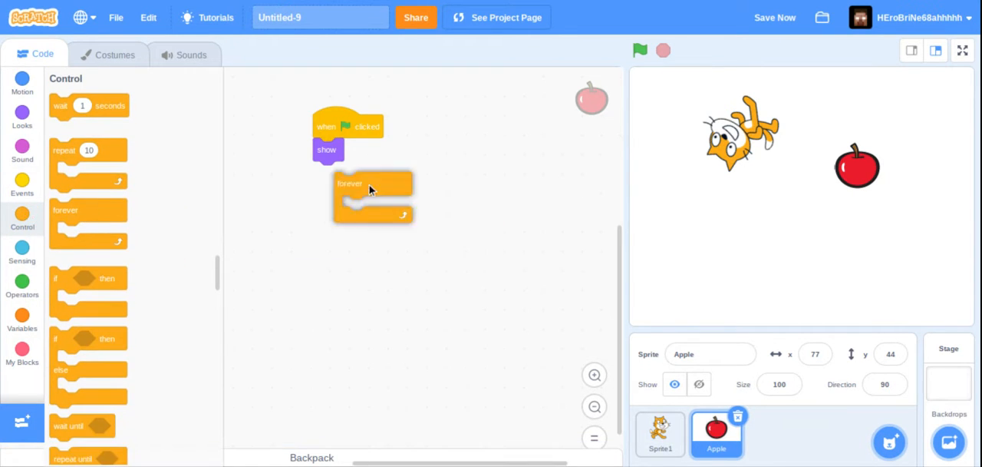
pyautogui.moveTo(350, 184); pyautogui.dragTo(328, 172)
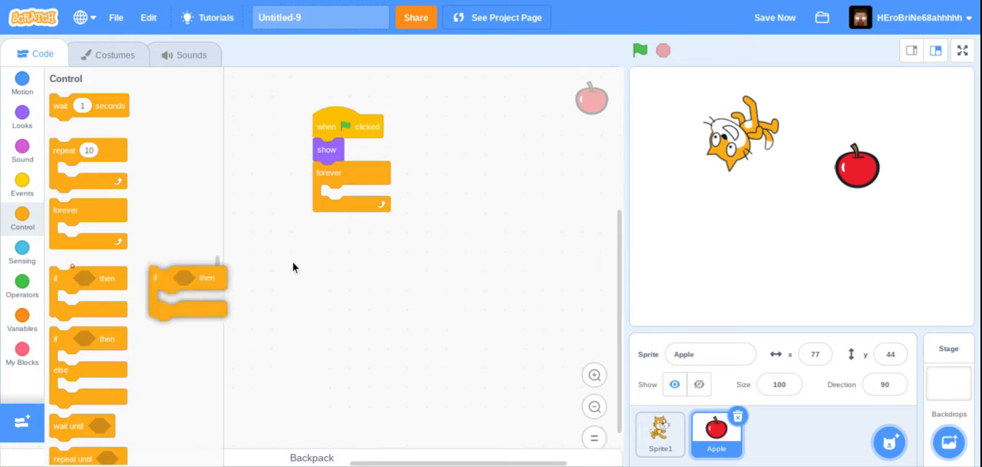
pyautogui.moveTo(184, 278); pyautogui.dragTo(360, 222)
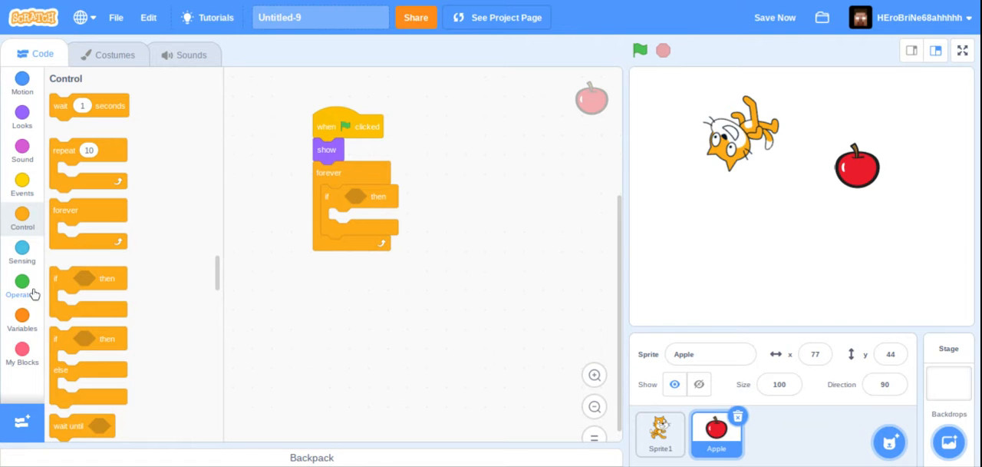
# Make the if-then condition a Sensing 'touching Sprite1' check
pyautogui.click(22, 249)
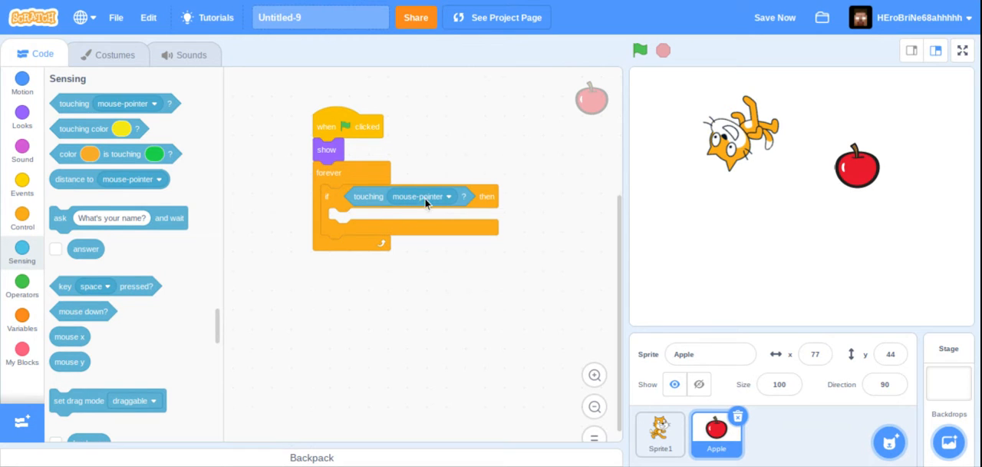
pyautogui.click(448, 196)
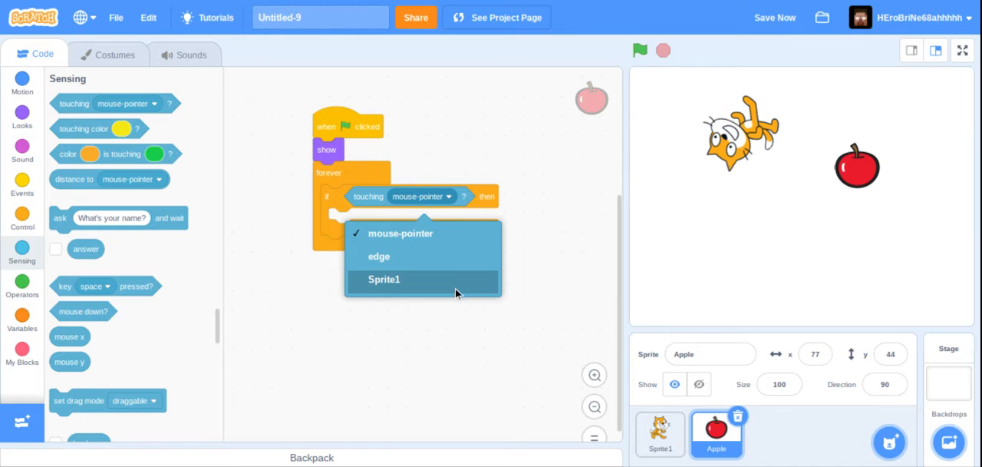
pyautogui.moveTo(472, 264)
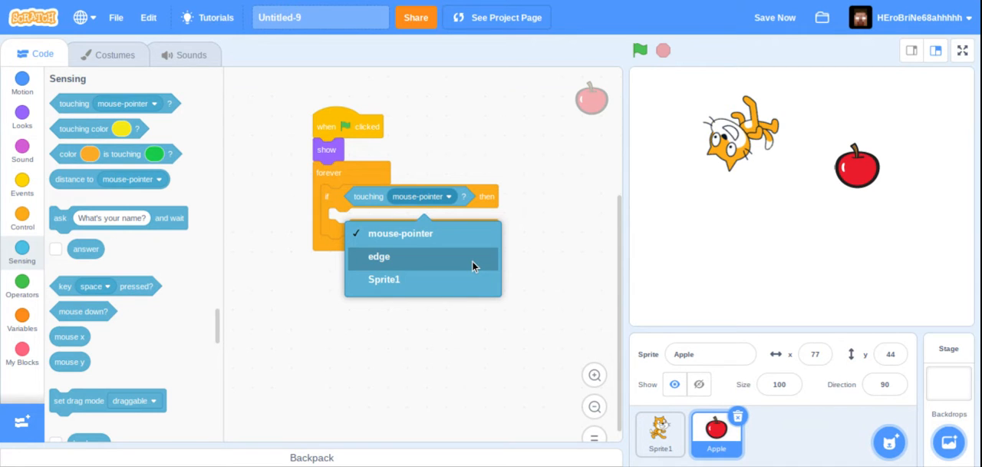
pyautogui.moveTo(421, 310)
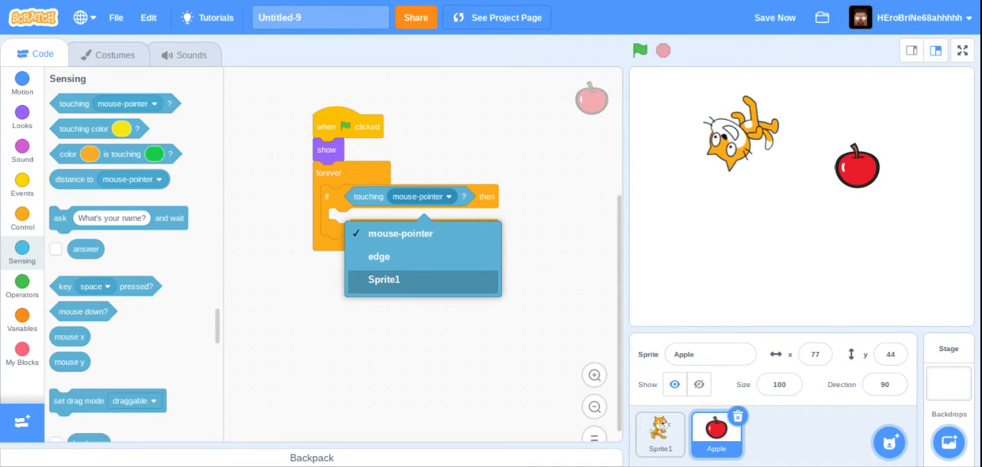
pyautogui.click(383, 280)
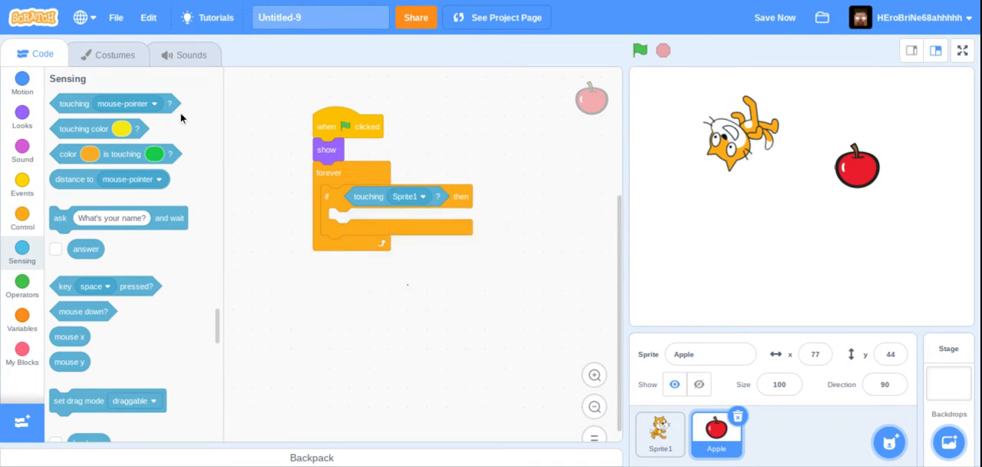
pyautogui.moveTo(279, 149)
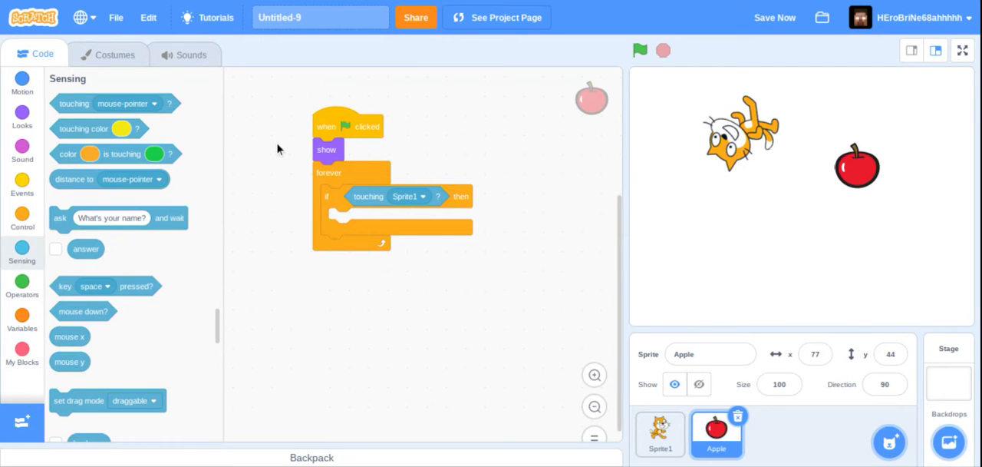
pyautogui.moveTo(226, 98)
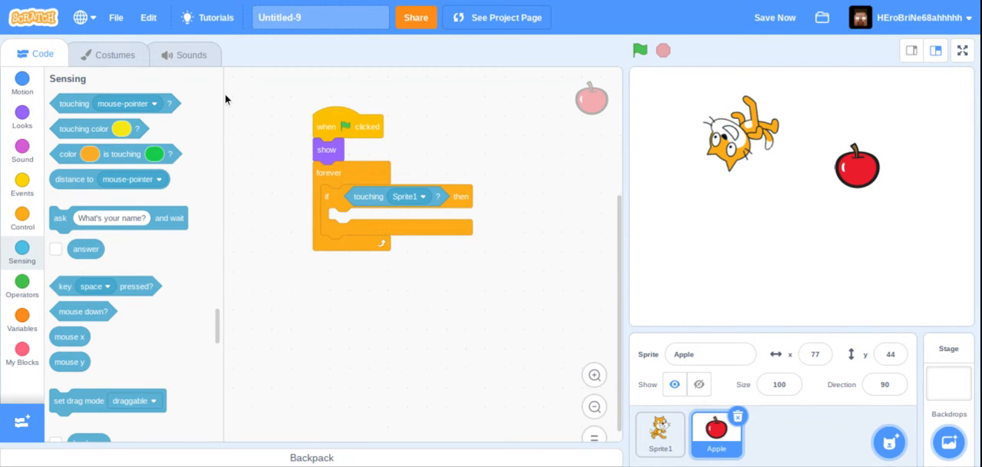
pyautogui.moveTo(225, 98)
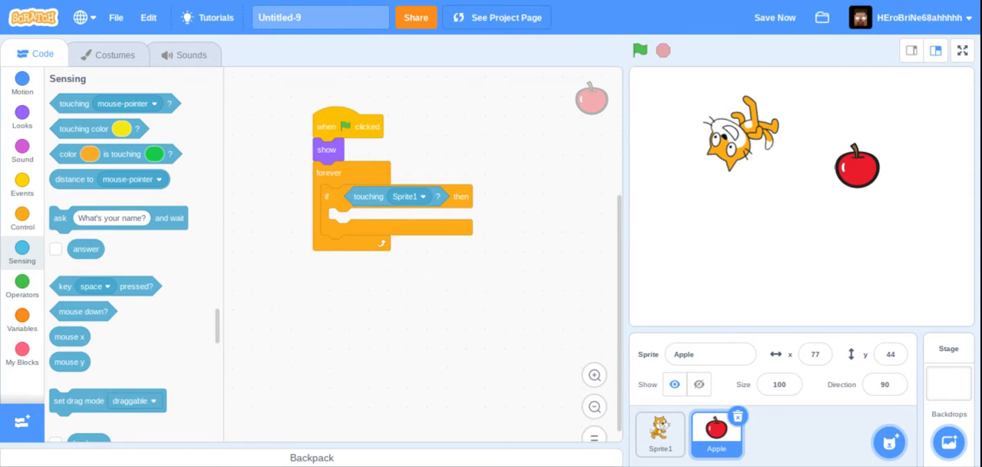
pyautogui.moveTo(295, 191)
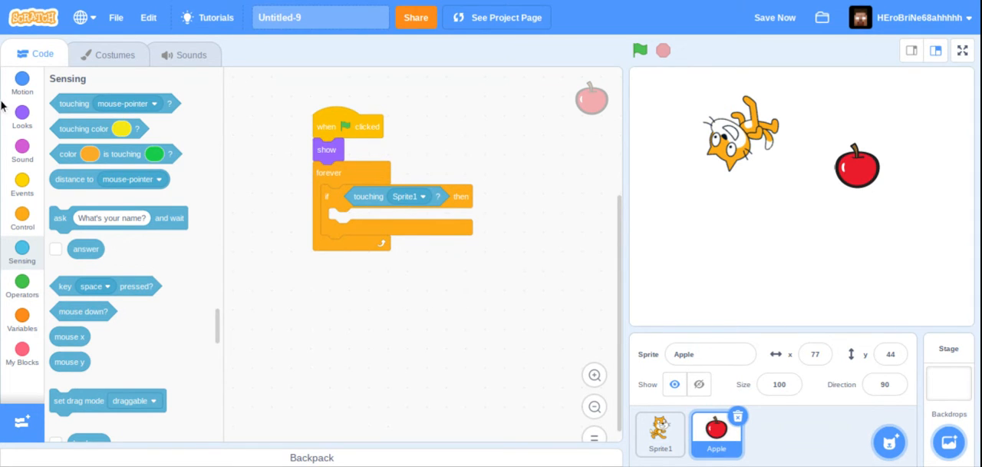
pyautogui.moveTo(43, 199)
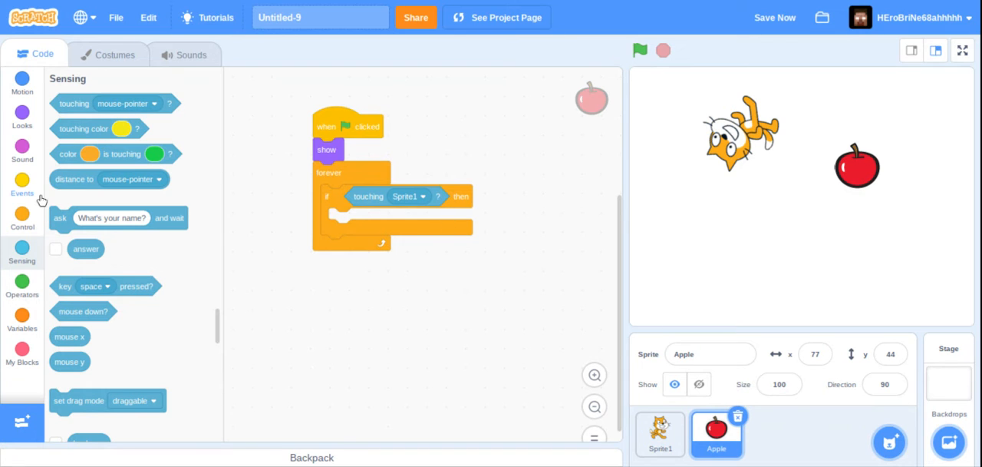
pyautogui.moveTo(24, 123)
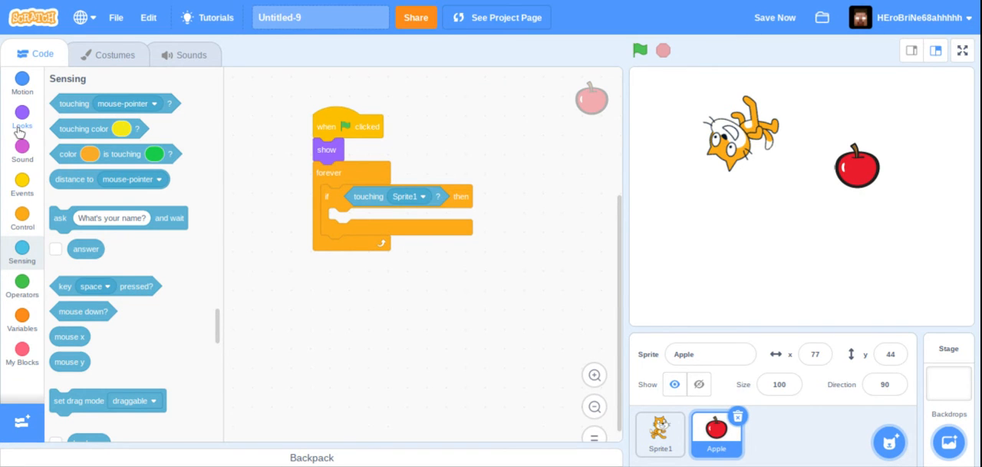
# Place a hide block inside the Apple's if-touching-Sprite1 check
pyautogui.click(22, 116)
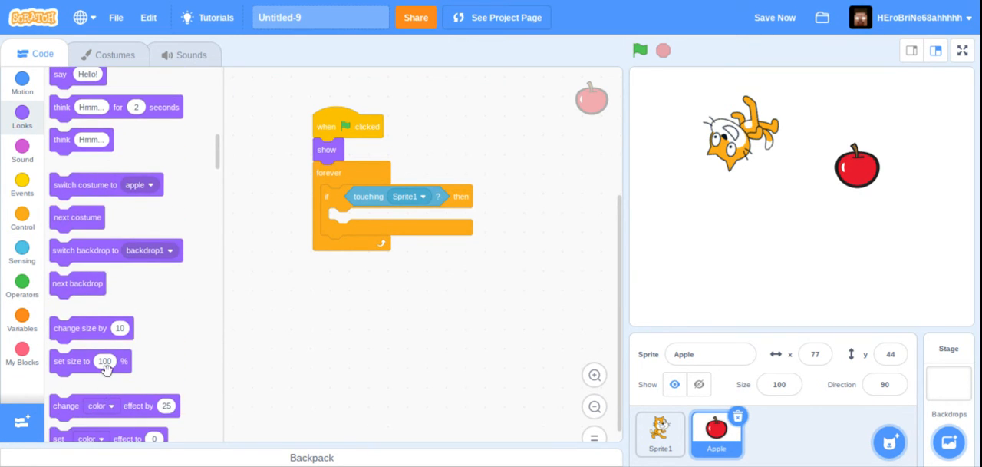
pyautogui.scroll(-3)
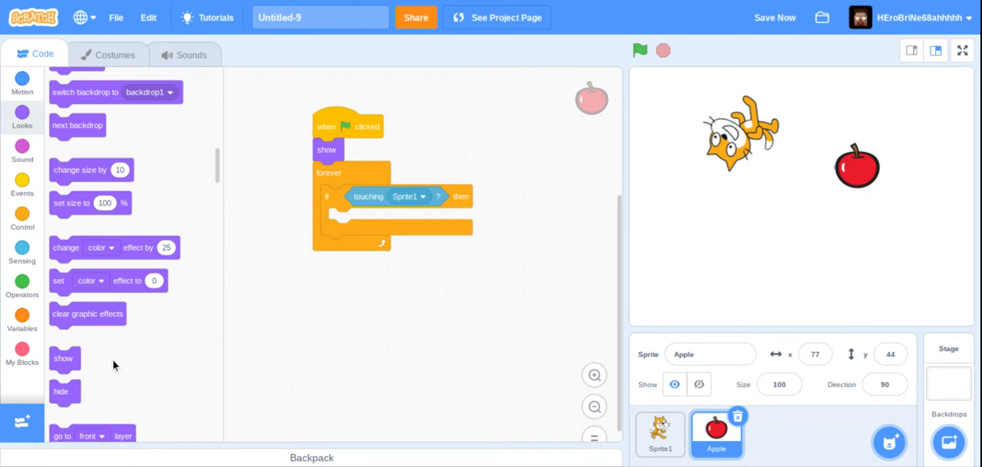
pyautogui.moveTo(61, 389); pyautogui.dragTo(332, 243)
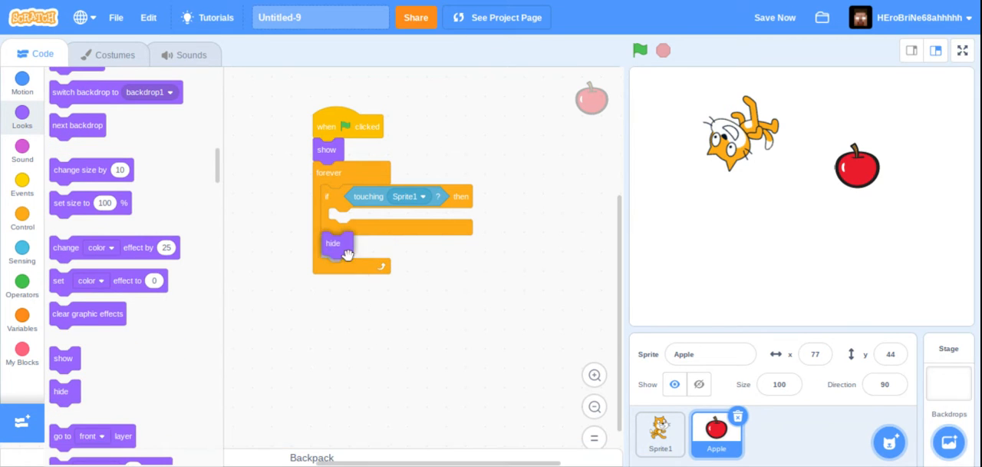
pyautogui.moveTo(332, 242); pyautogui.dragTo(339, 218)
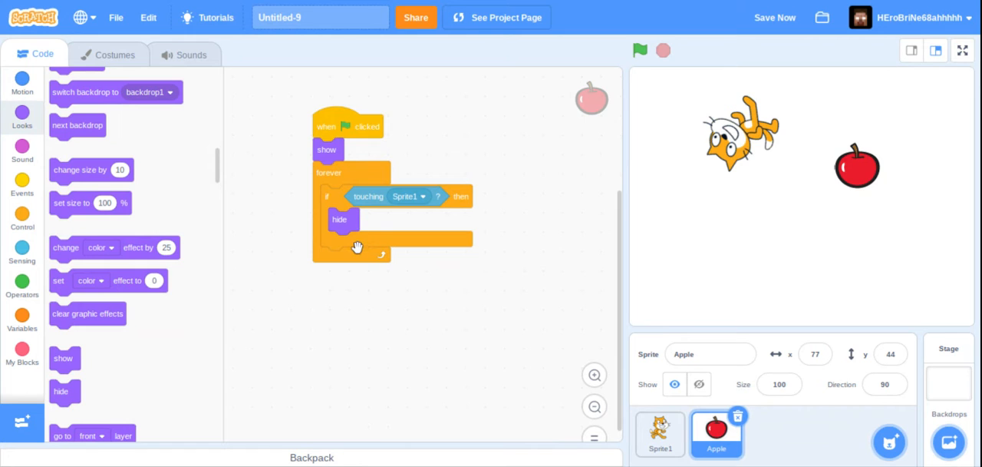
pyautogui.moveTo(289, 304)
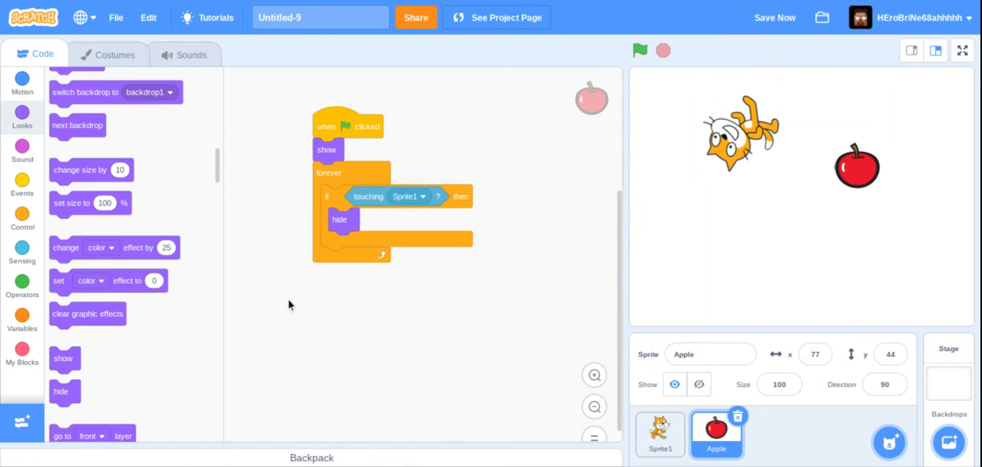
# Run the game until the cat touches the apple and it vanishes, then stop
pyautogui.click(640, 49)
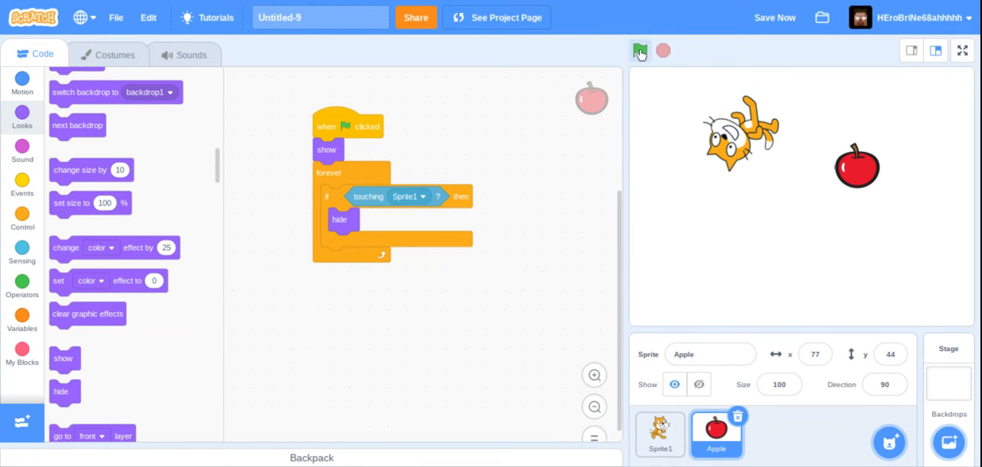
pyautogui.click(640, 49)
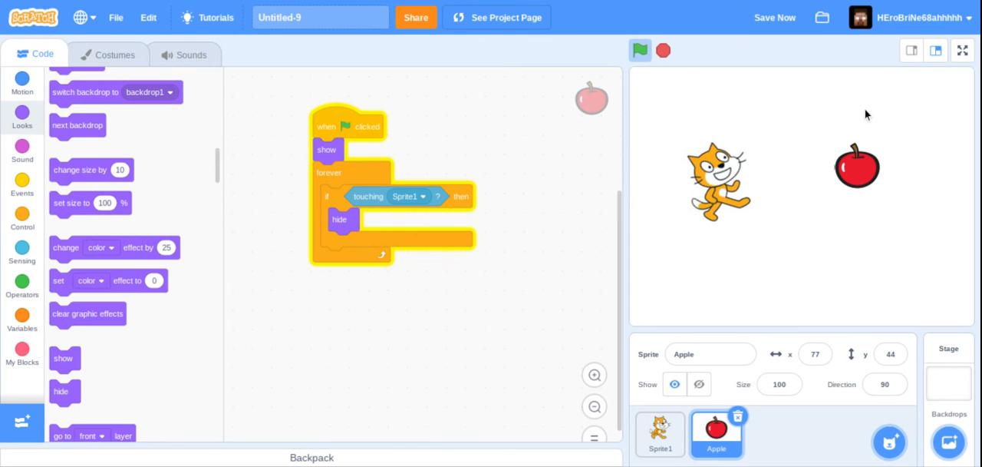
pyautogui.click(640, 49)
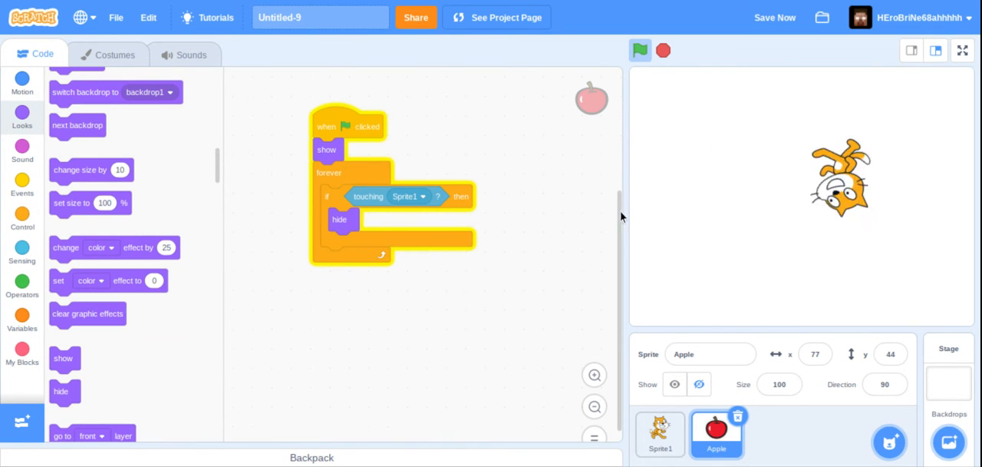
pyautogui.click(642, 49)
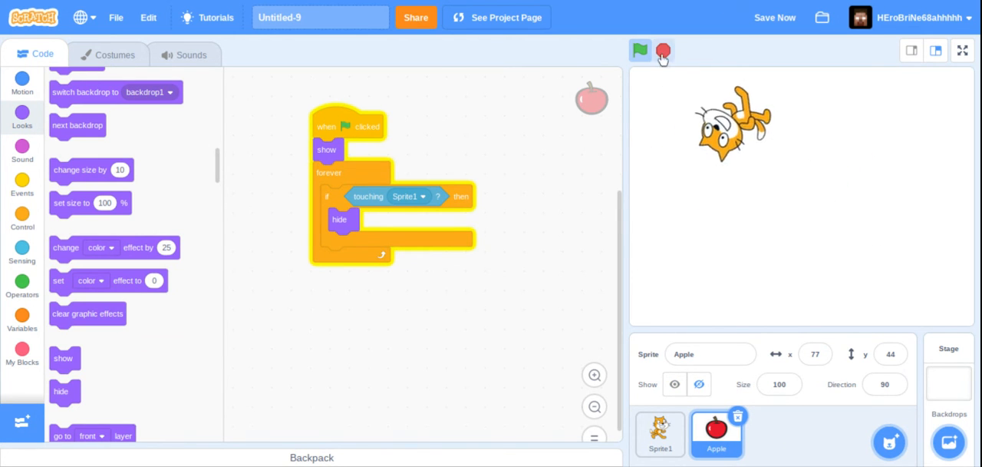
pyautogui.click(639, 49)
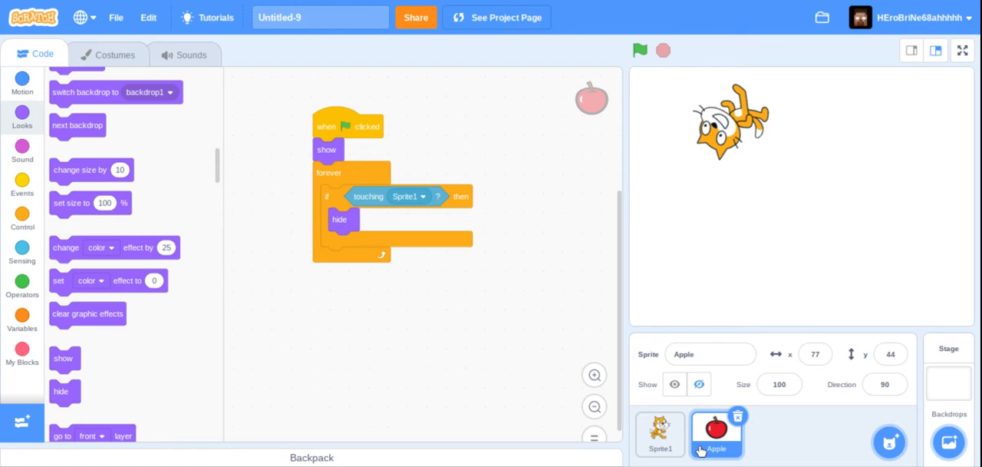
# Duplicate the Apple sprite repeatedly until Apple through Apple5 exist
pyautogui.rightClick(719, 436)
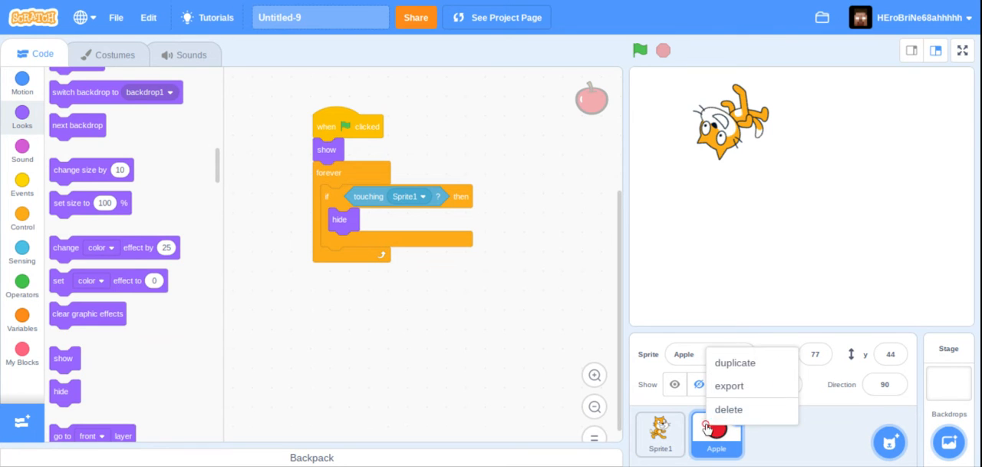
pyautogui.click(734, 362)
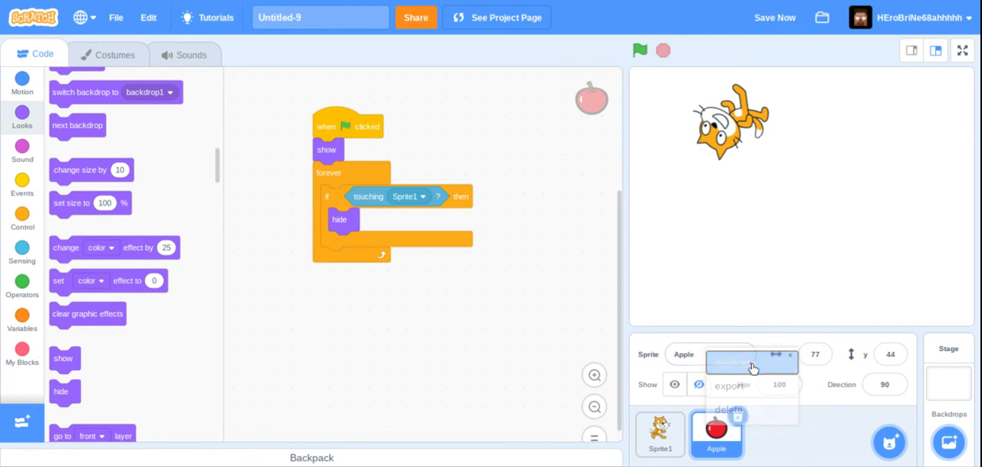
pyautogui.click(732, 365)
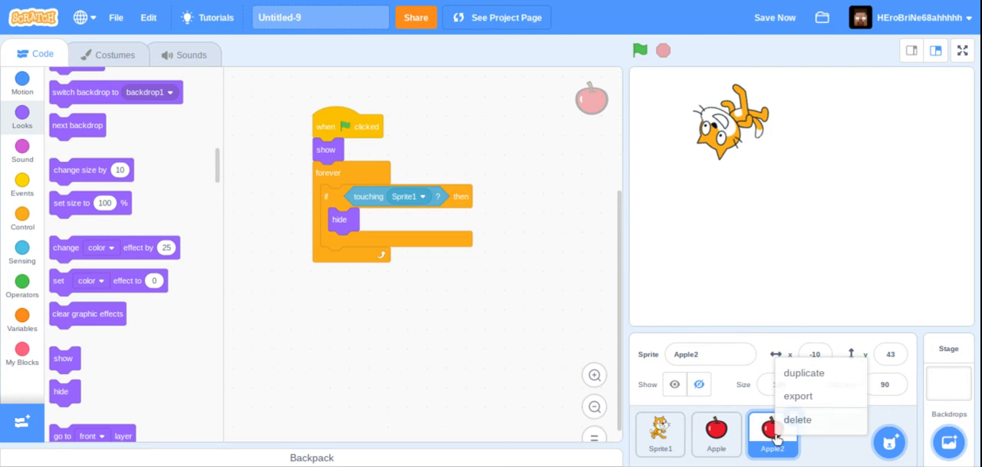
pyautogui.click(804, 371)
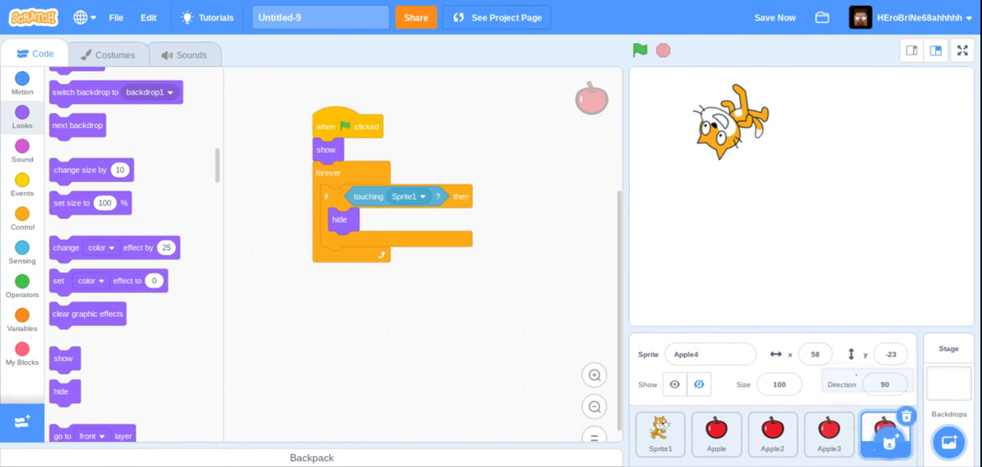
pyautogui.click(774, 436)
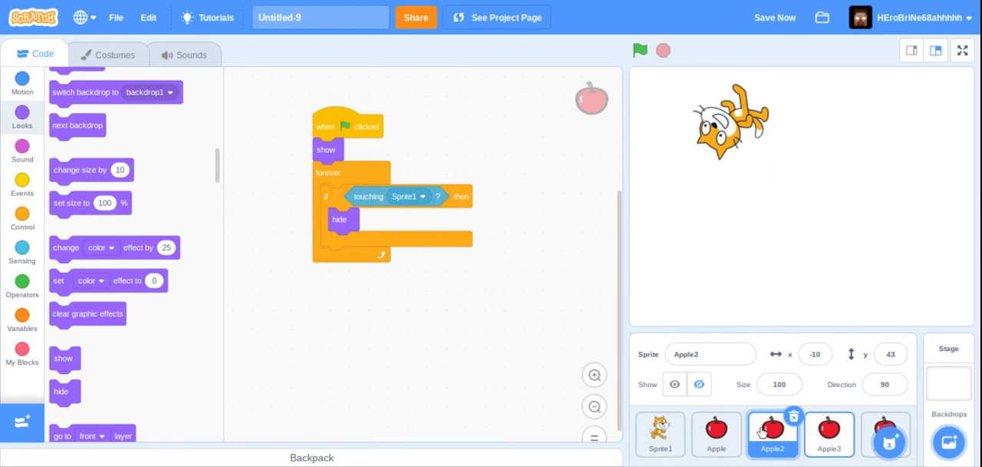
pyautogui.click(718, 442)
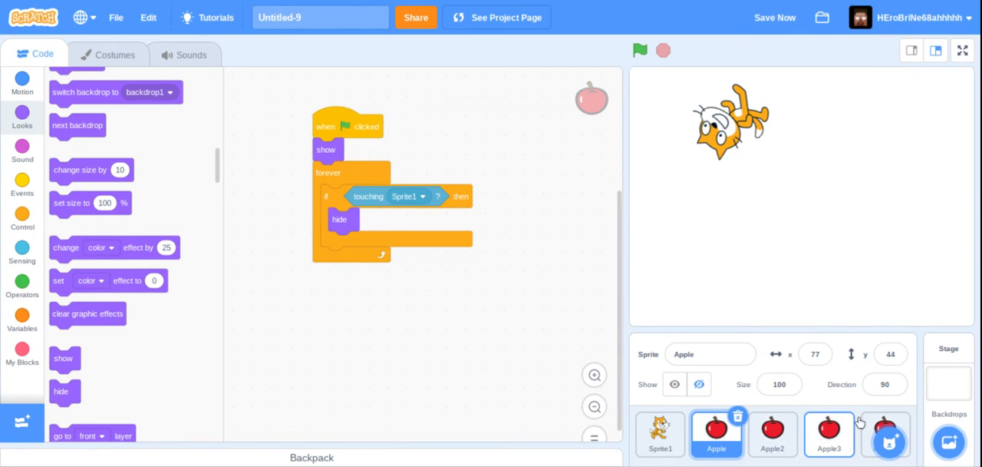
pyautogui.click(889, 443)
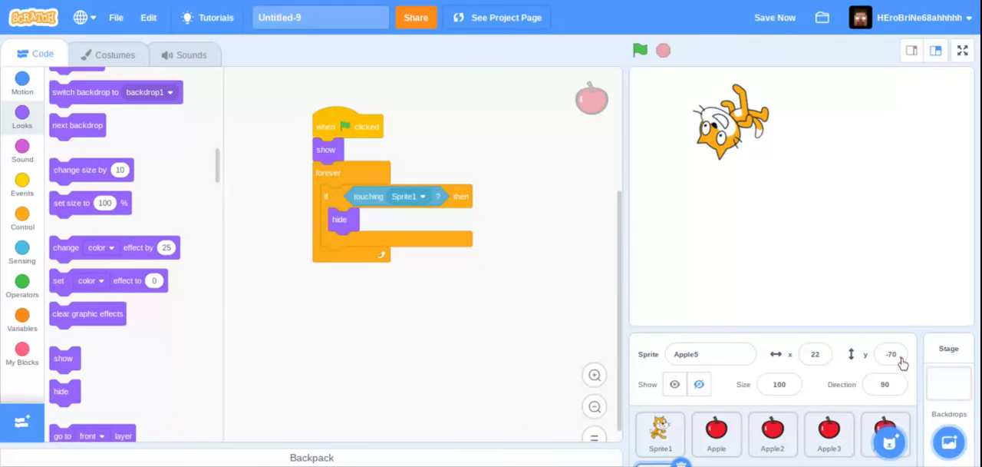
pyautogui.moveTo(580, 6)
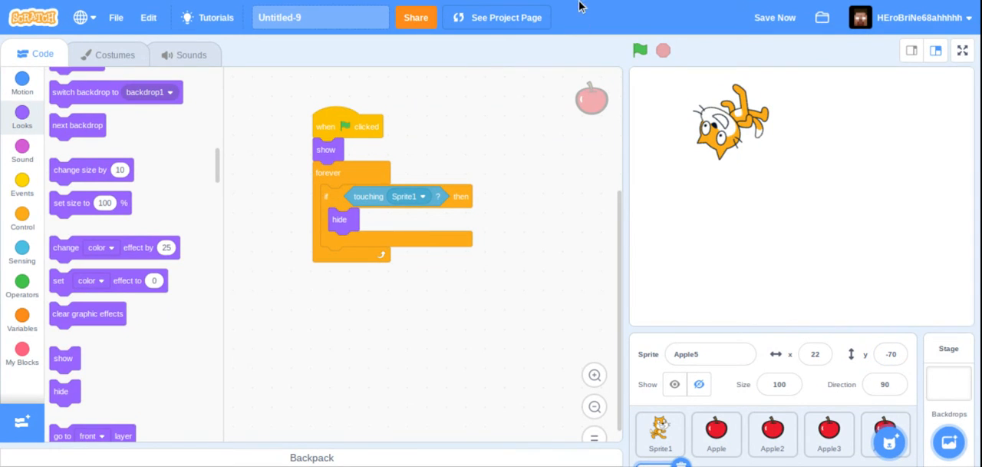
# Play the five-apple game so the cat collects the apples, then stop it
pyautogui.click(642, 49)
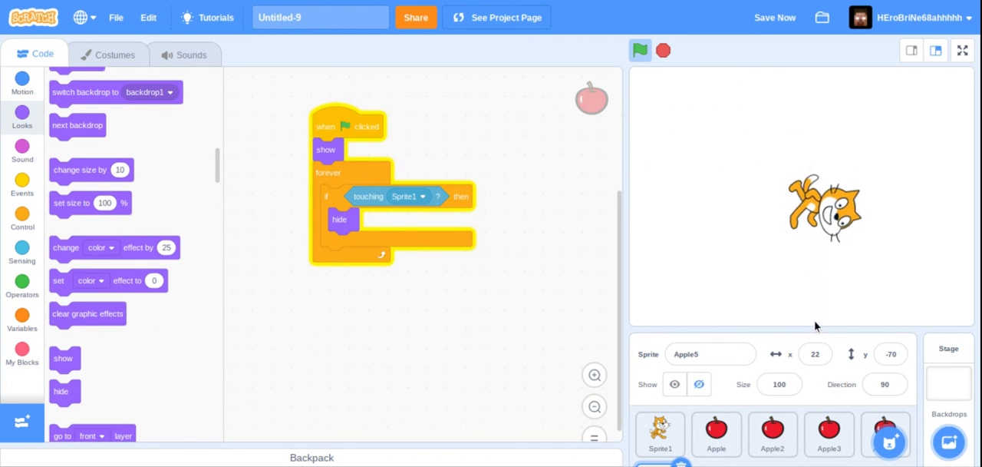
pyautogui.click(638, 49)
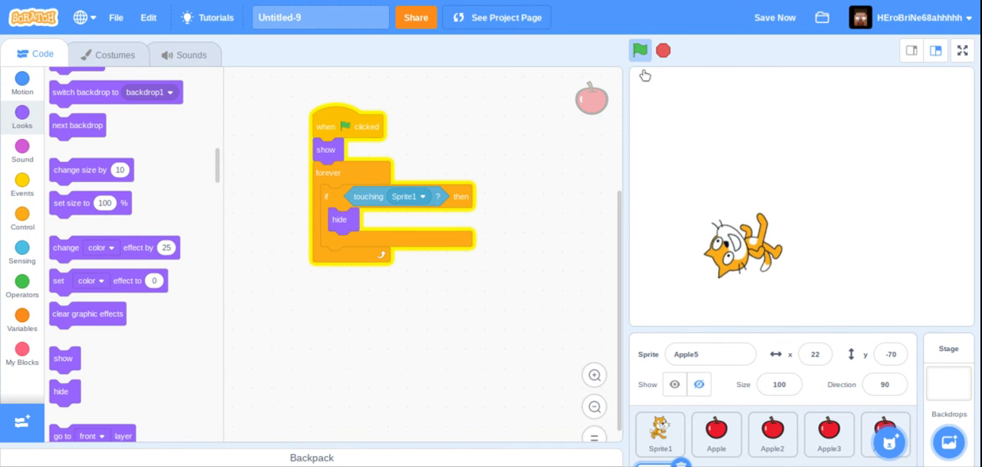
pyautogui.click(640, 49)
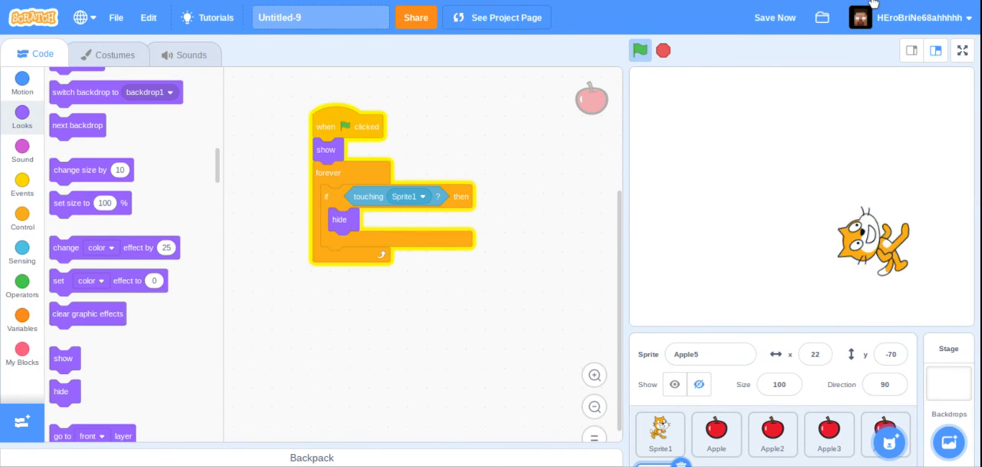
pyautogui.click(641, 49)
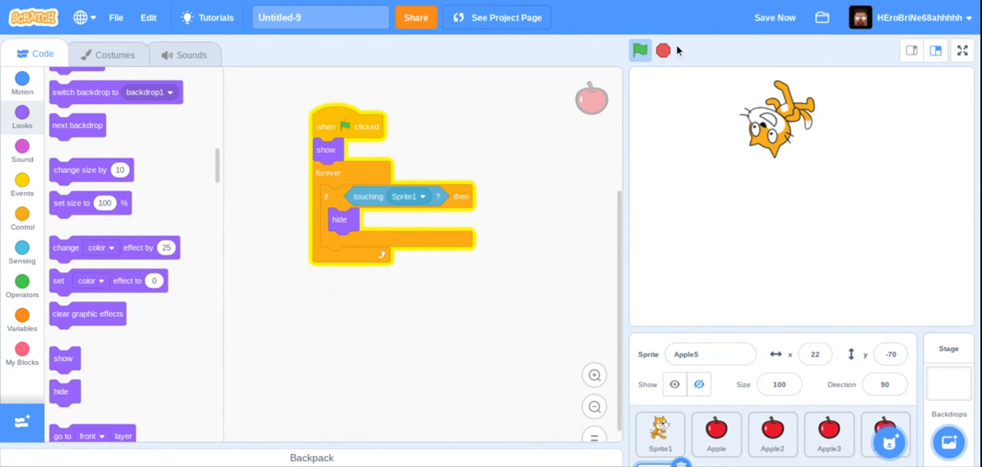
# Restart with all apples showing and save the project
pyautogui.click(640, 49)
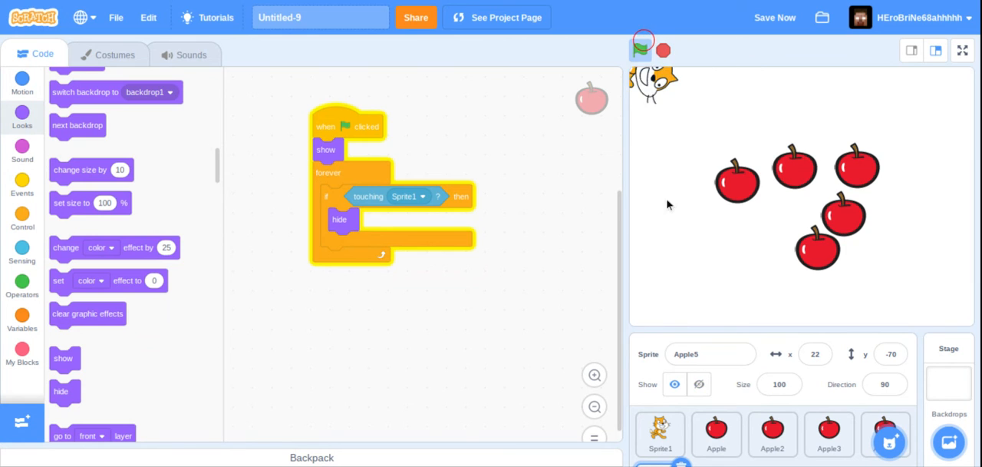
pyautogui.click(639, 49)
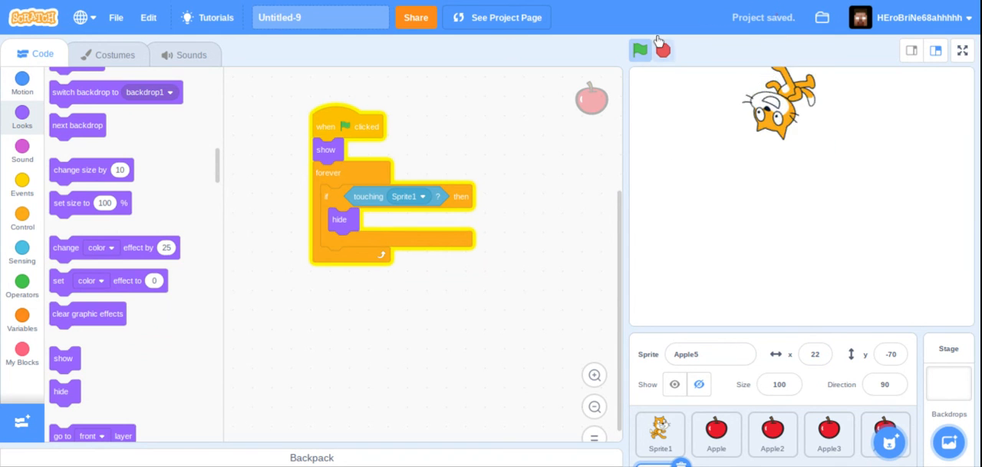
pyautogui.click(638, 49)
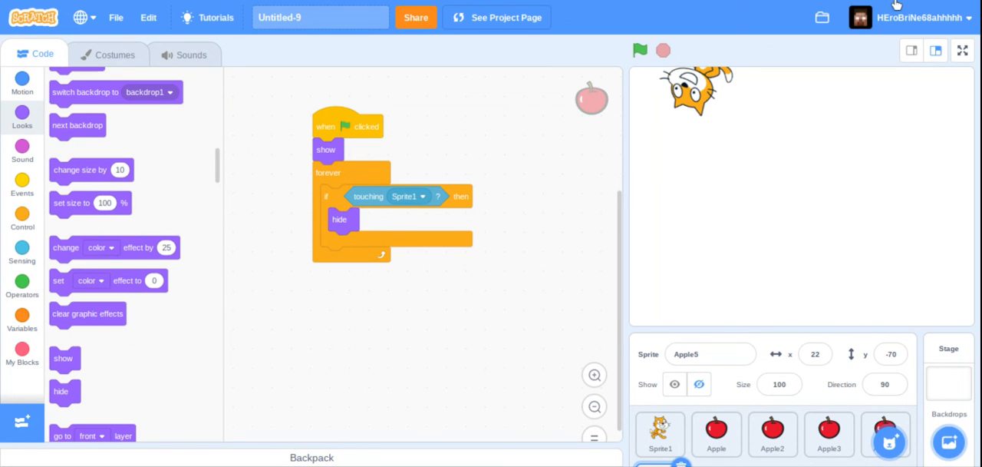
pyautogui.moveTo(931, 61)
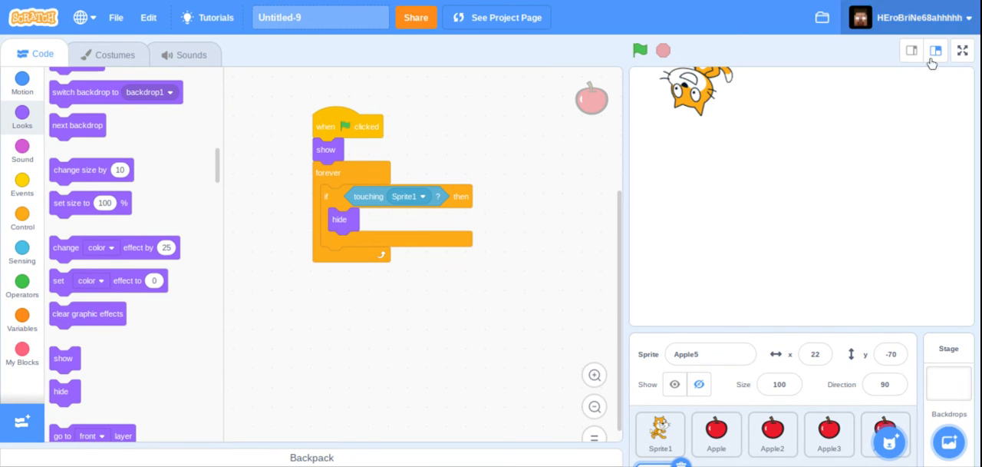